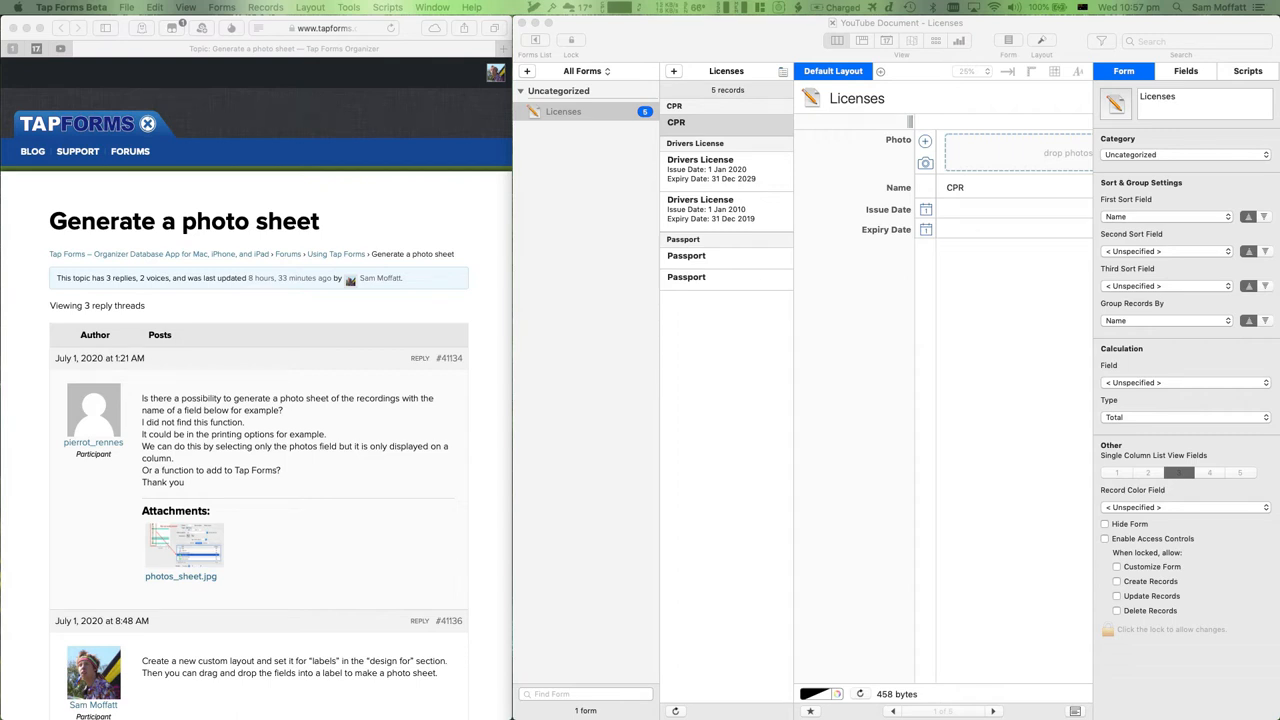
pyautogui.moveTo(576, 256)
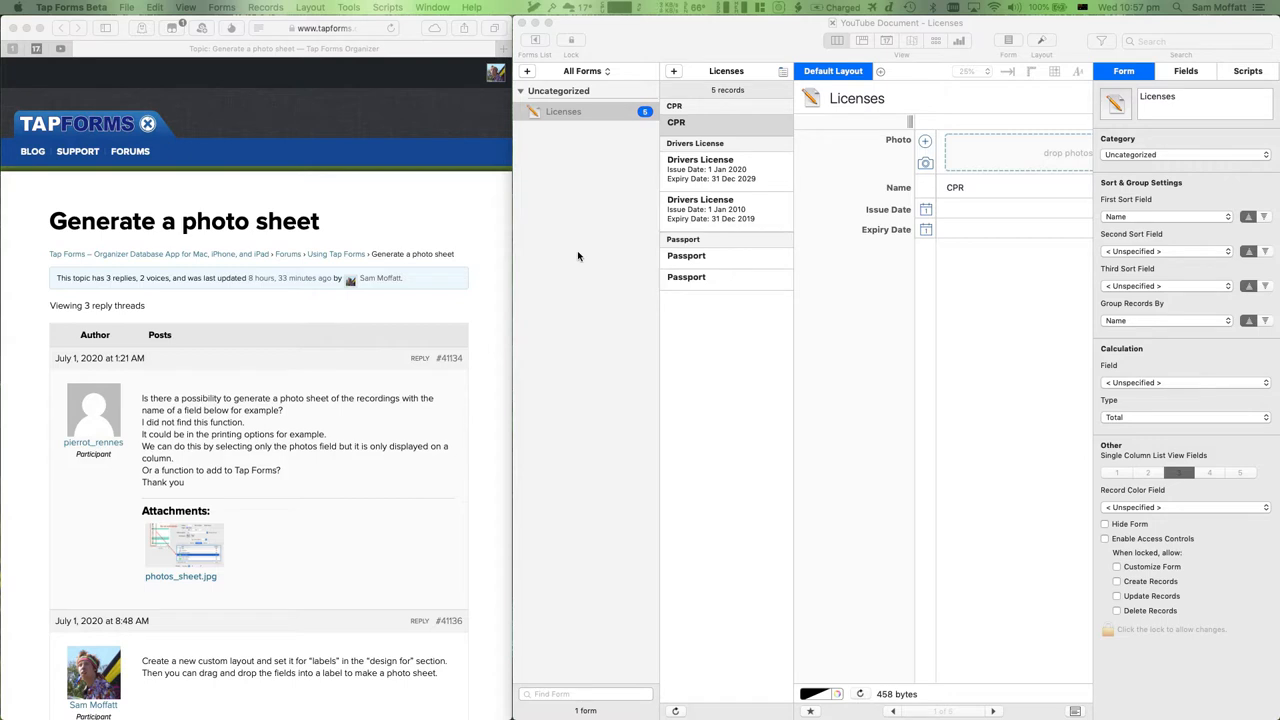
pyautogui.moveTo(164, 472)
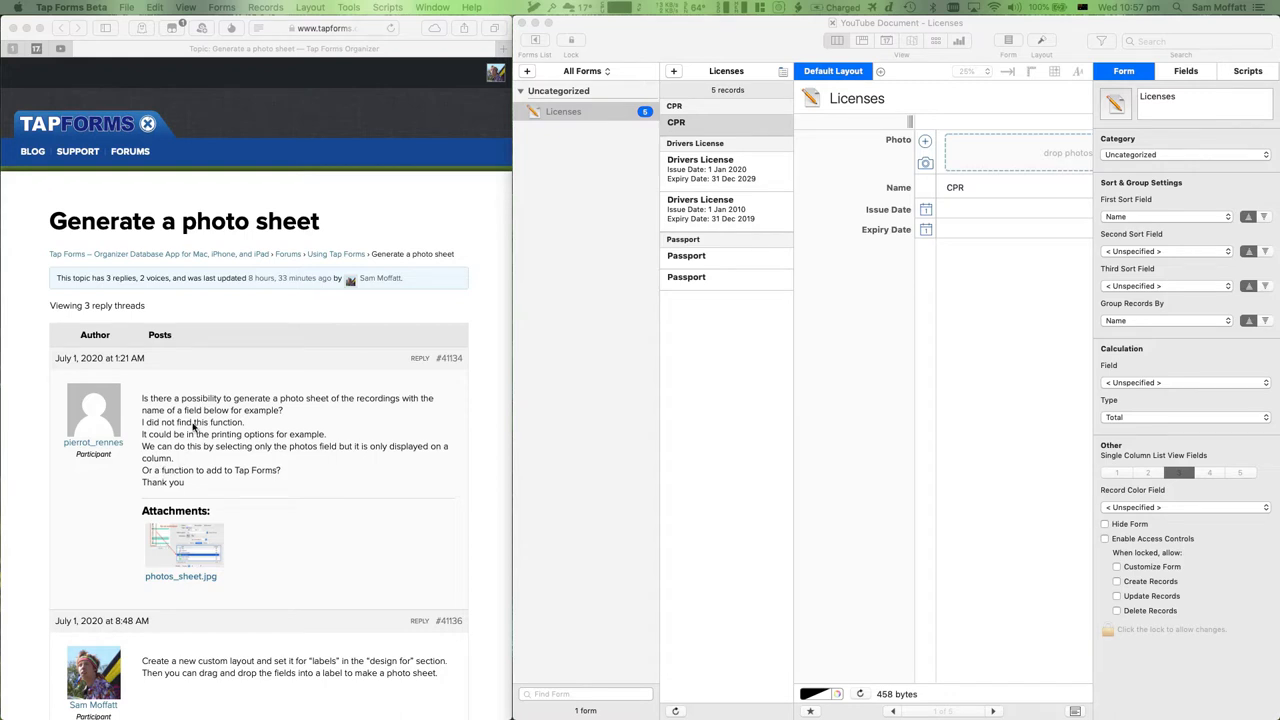
# Add a new form and name it Forum Regulars.
pyautogui.scroll(-3)
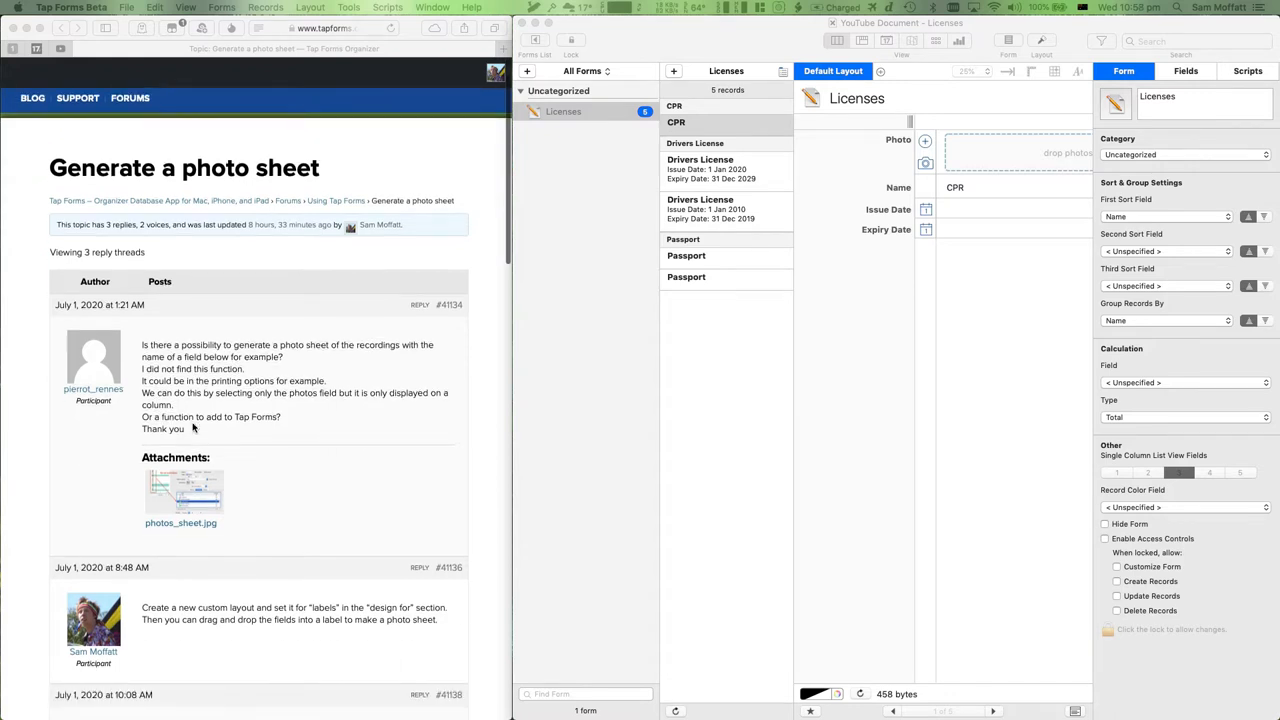
pyautogui.scroll(-3)
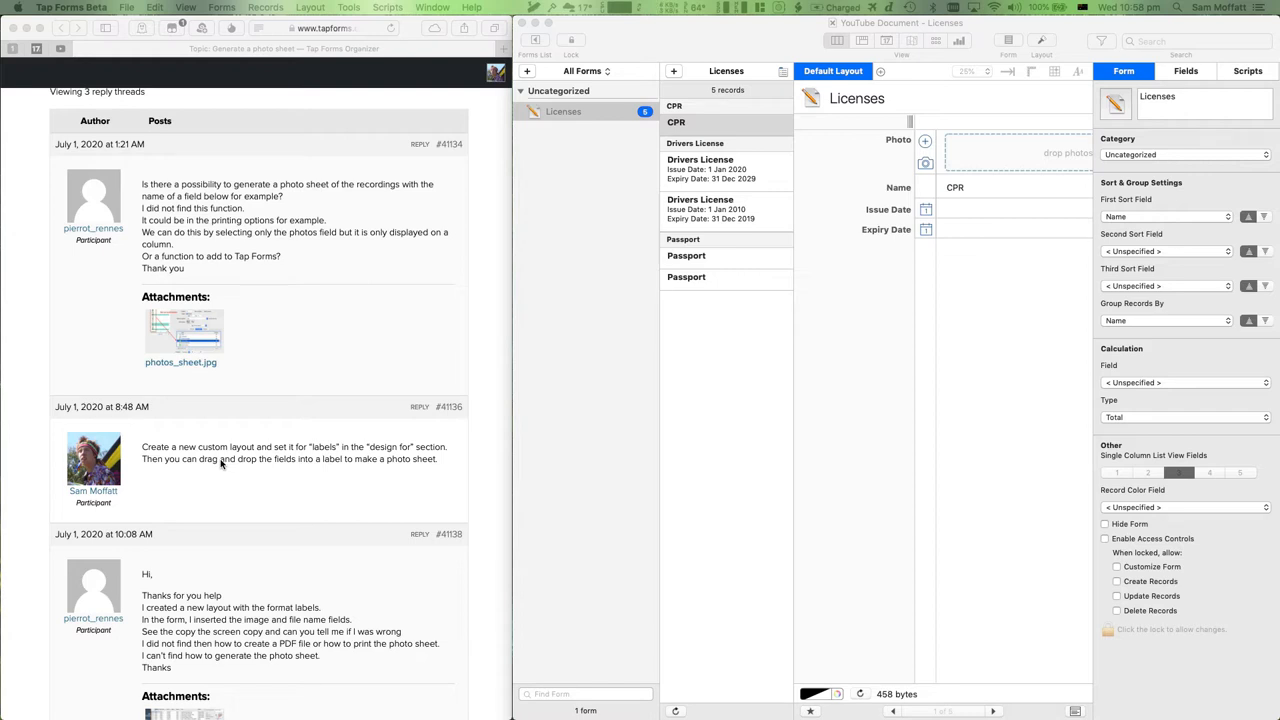
pyautogui.scroll(-3)
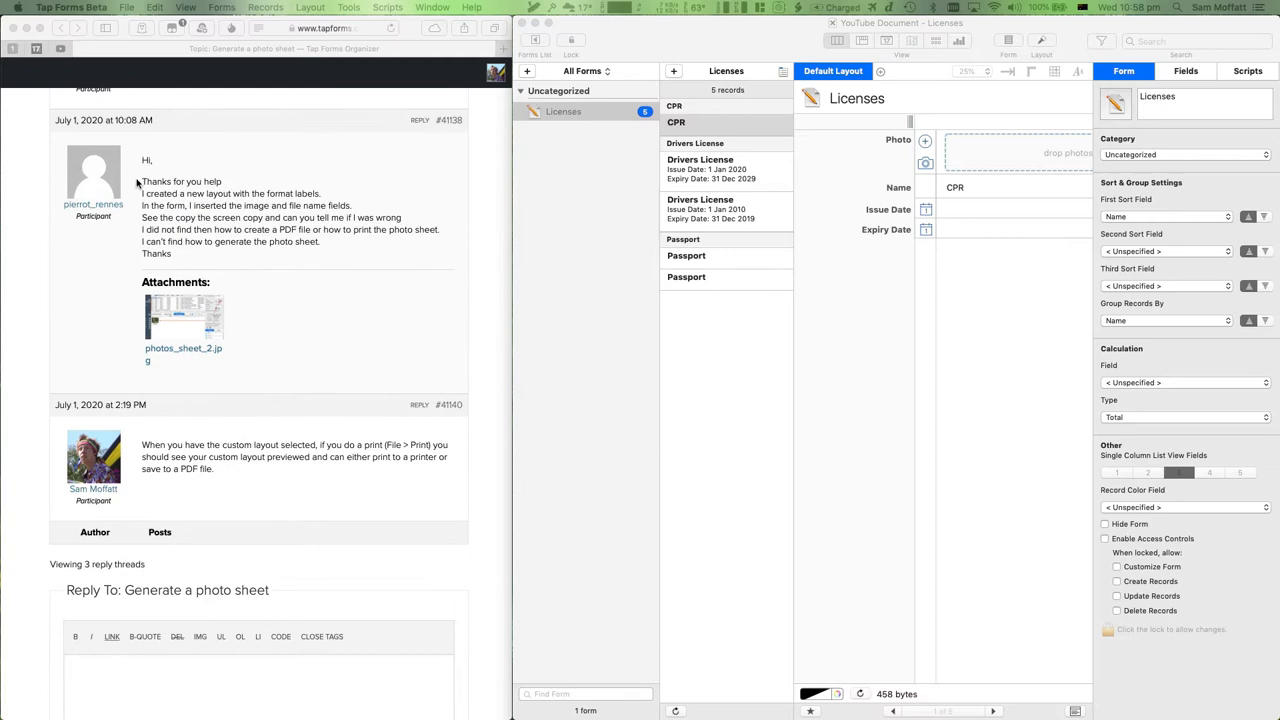
pyautogui.moveTo(172, 220)
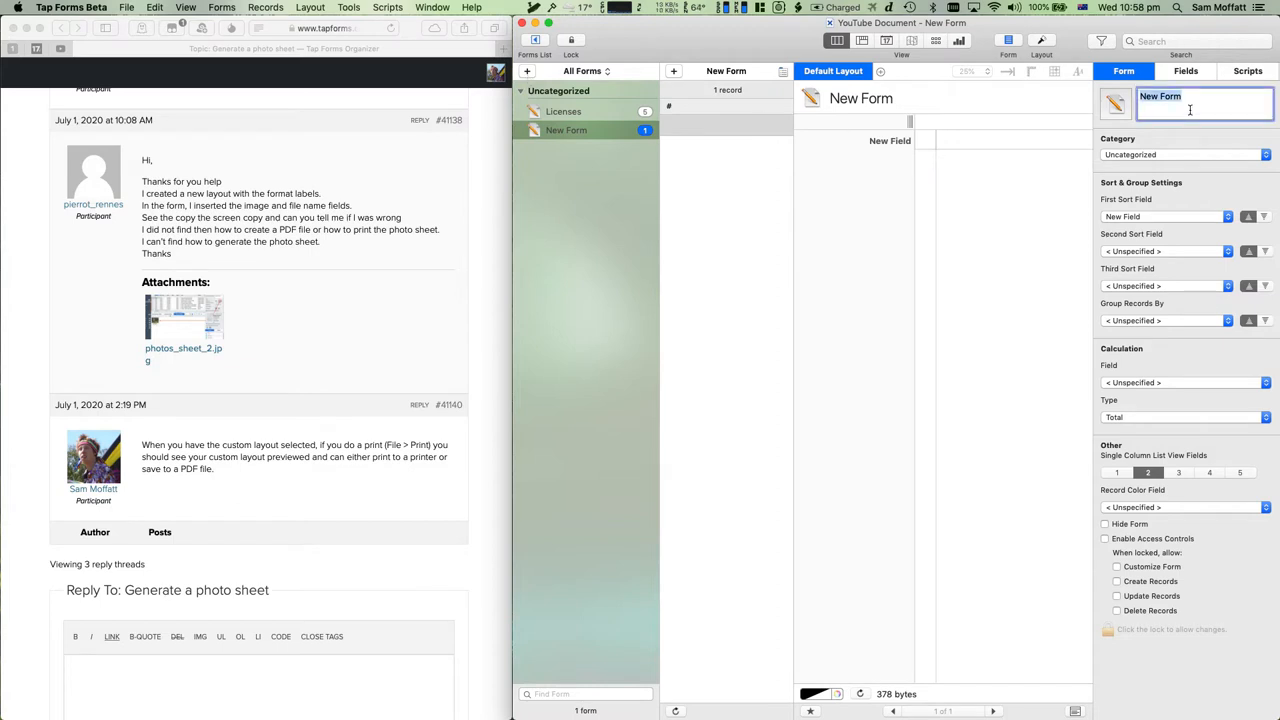
pyautogui.write('Fo')
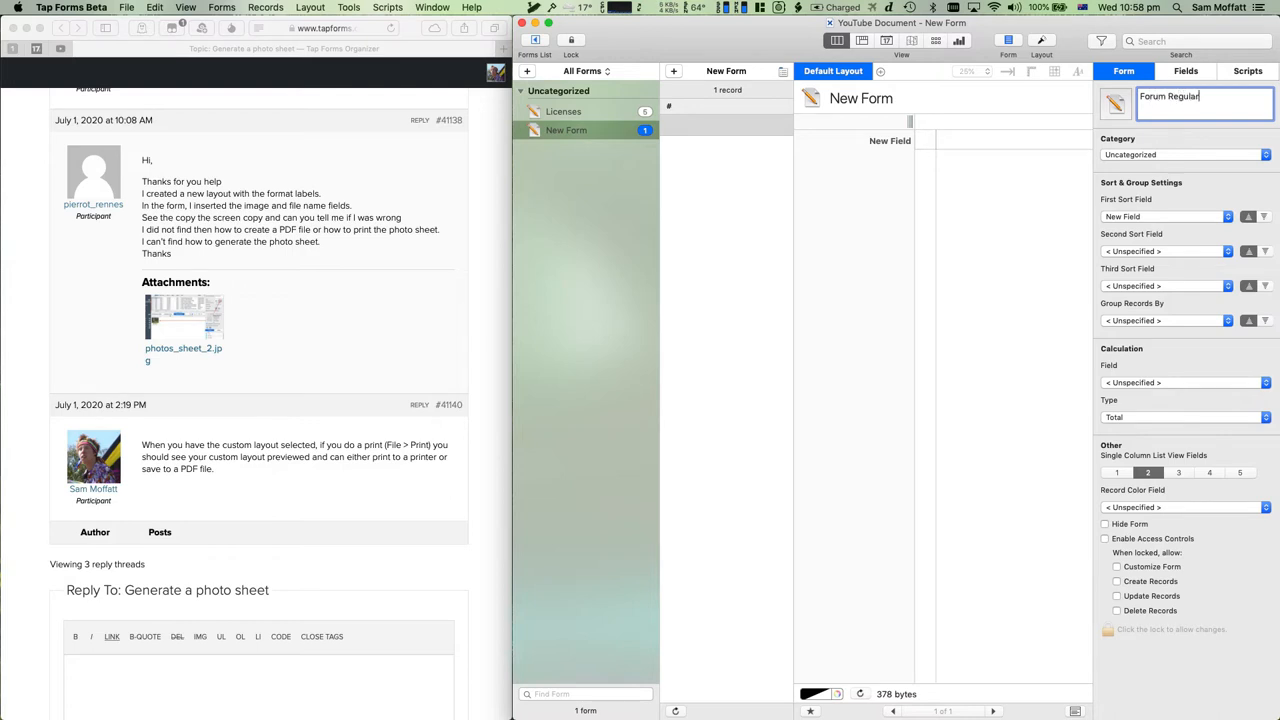
# Give the form a Name text field and a Photo field, with Photo placed above Name.
pyautogui.click(1184, 70)
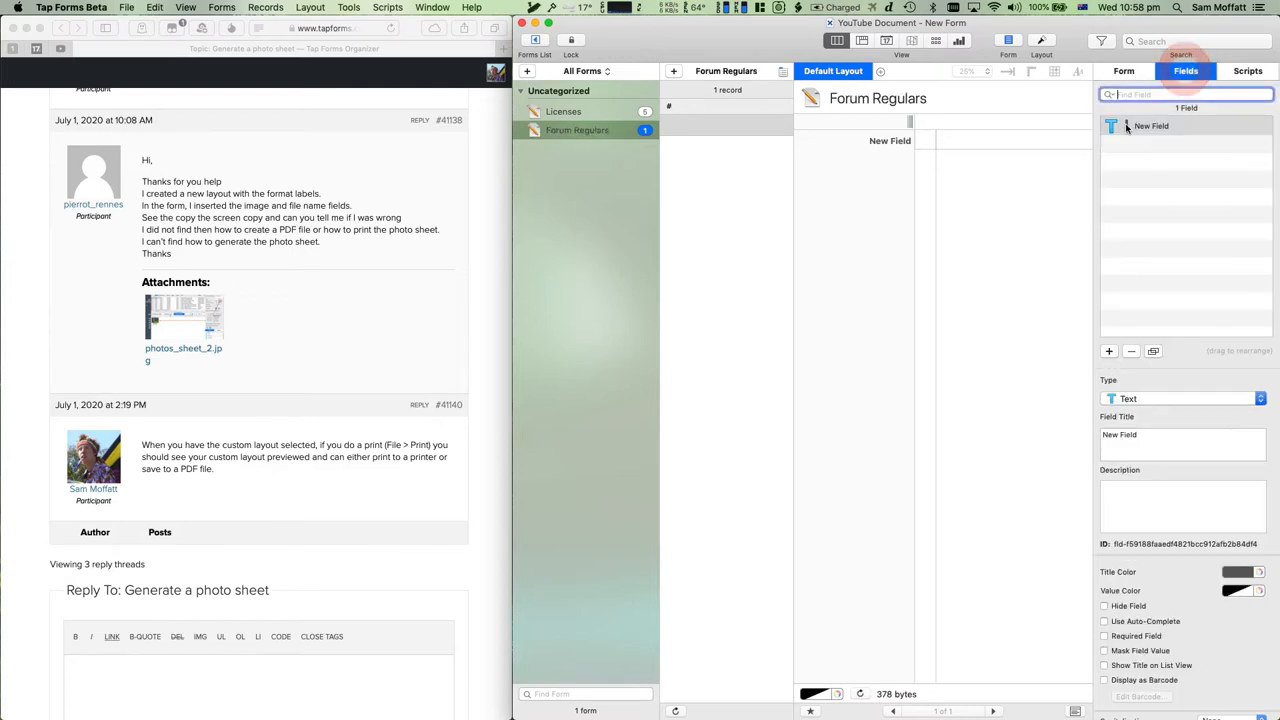
pyautogui.click(1182, 434)
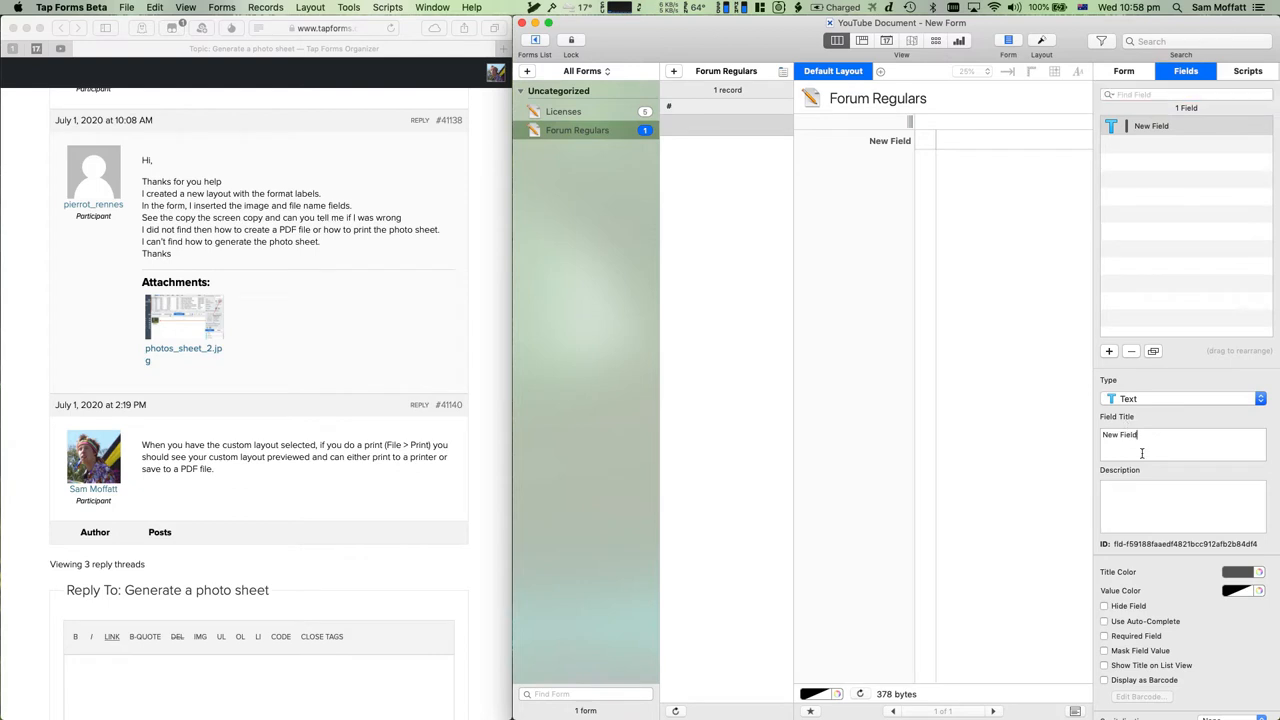
pyautogui.write('Name')
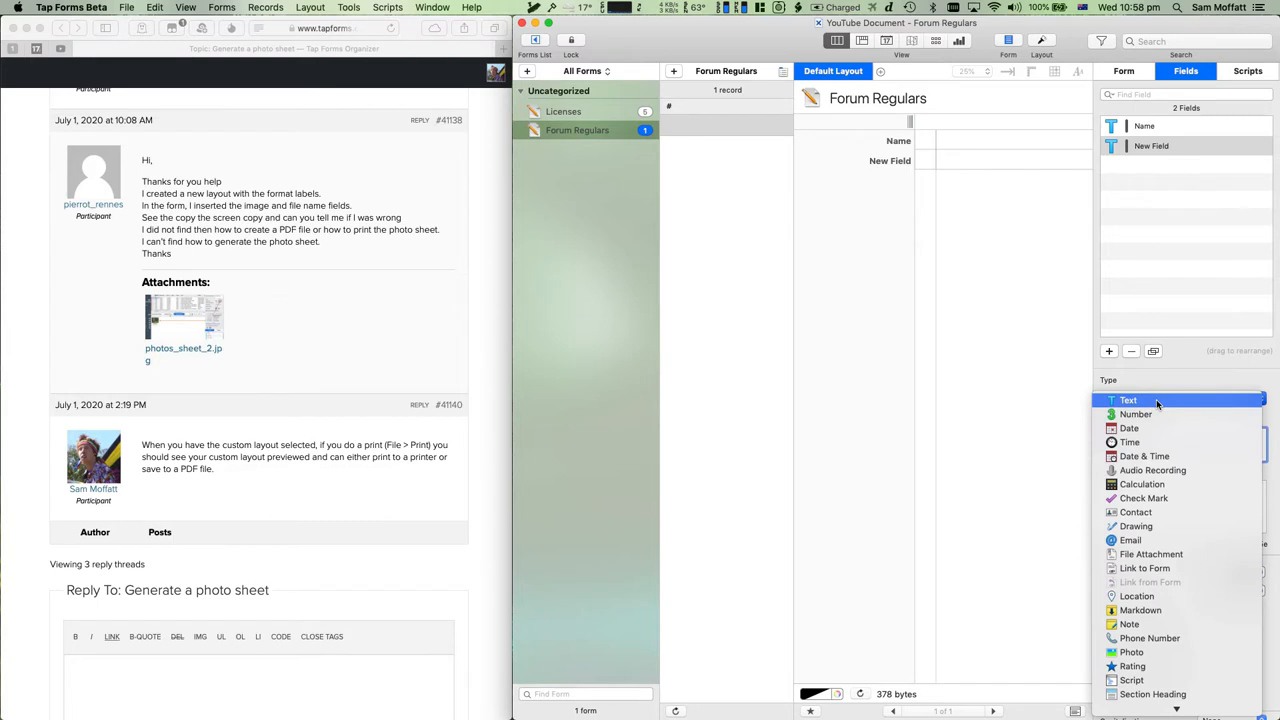
pyautogui.moveTo(1220, 540)
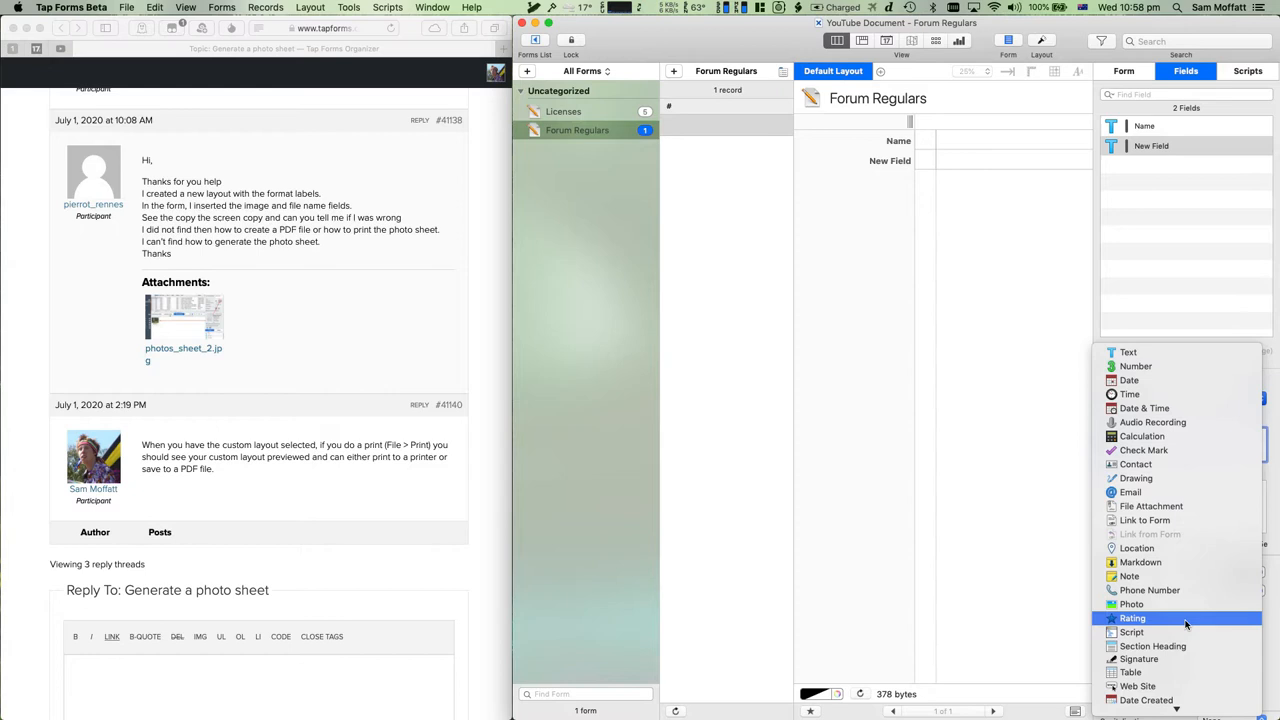
pyautogui.click(1132, 604)
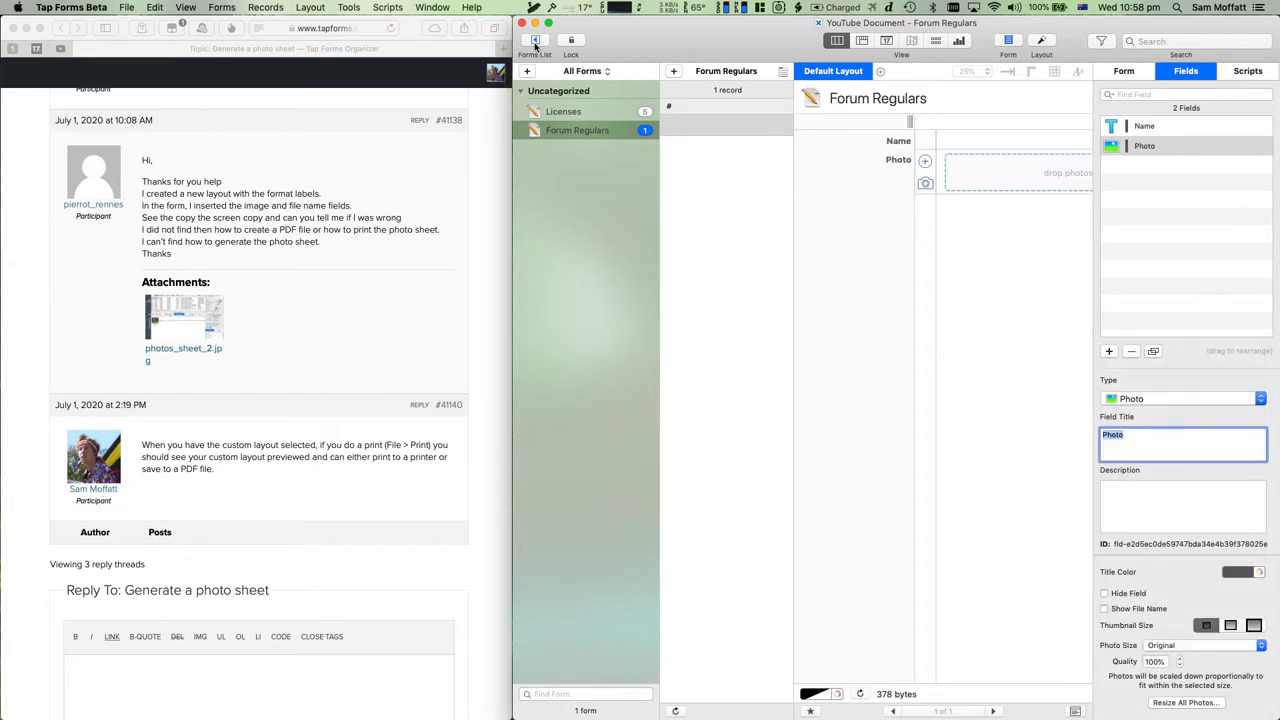
pyautogui.moveTo(1144, 146); pyautogui.dragTo(1144, 124)
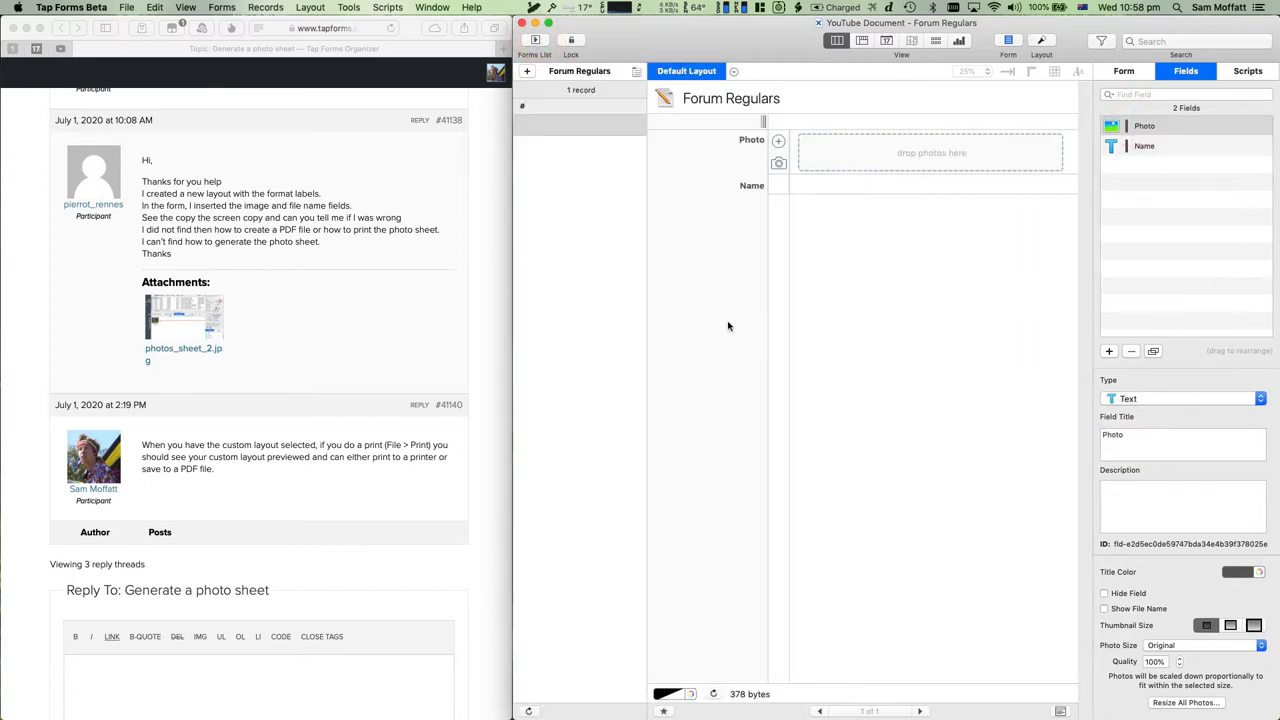
pyautogui.moveTo(296, 272)
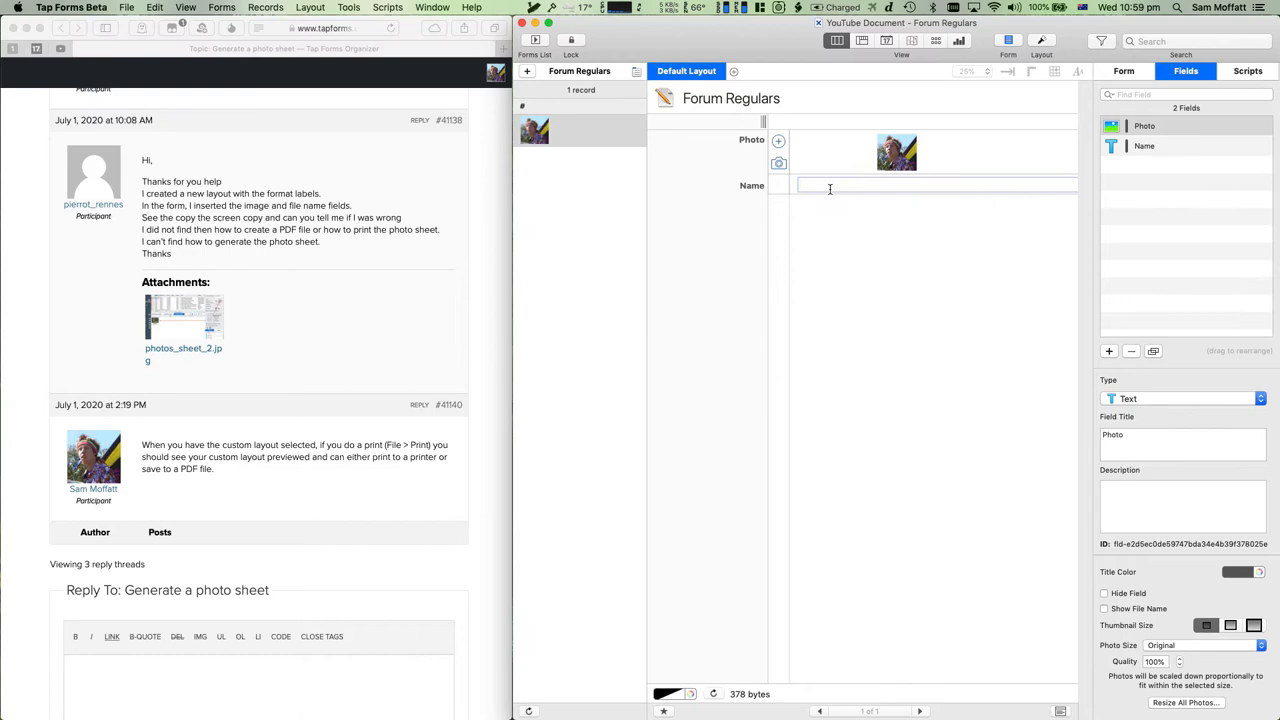
pyautogui.write('Sam Moffatt')
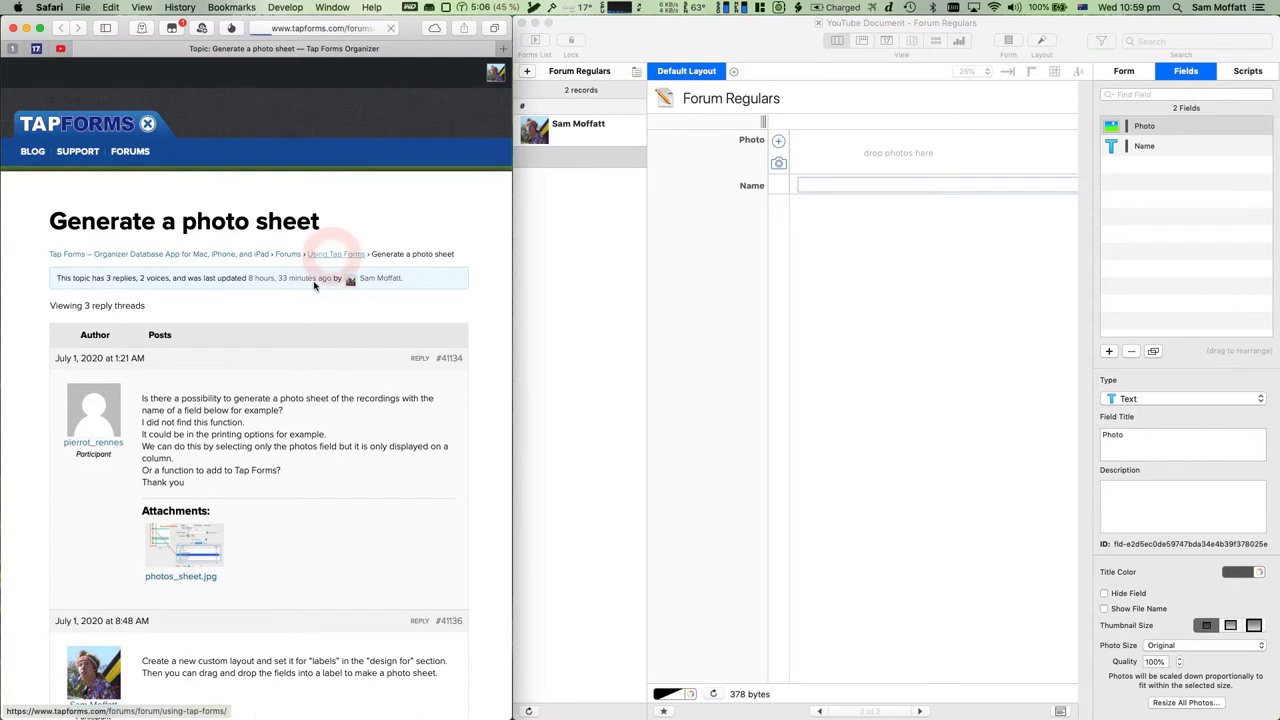
# Drag Brendan's forum avatar into a new record named Brendan, then return to the topic list.
pyautogui.click(336, 252)
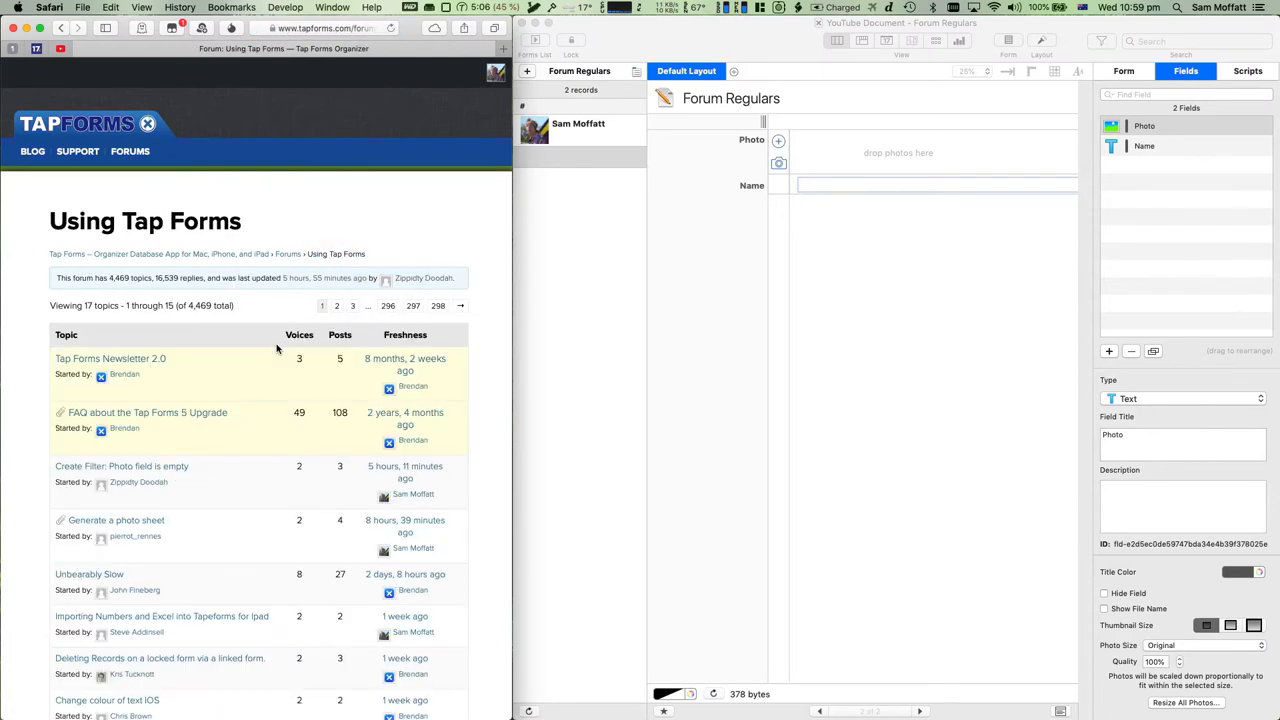
pyautogui.moveTo(108, 528)
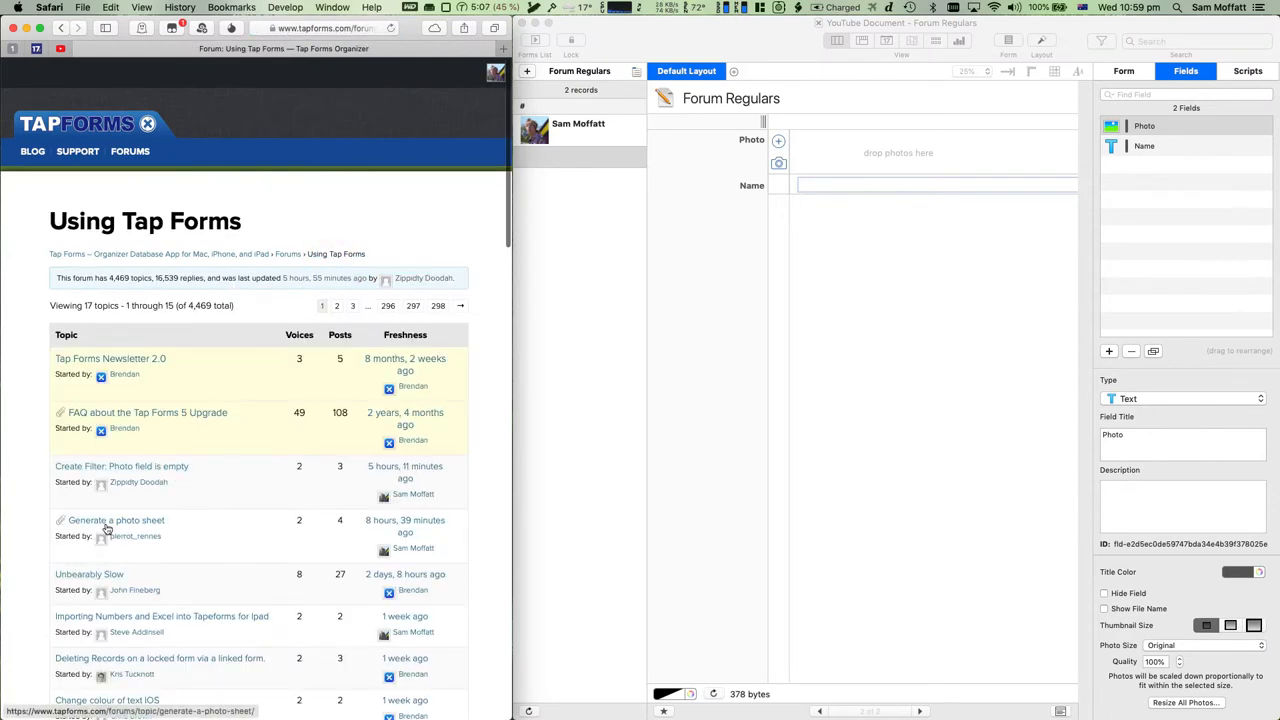
pyautogui.moveTo(88, 574)
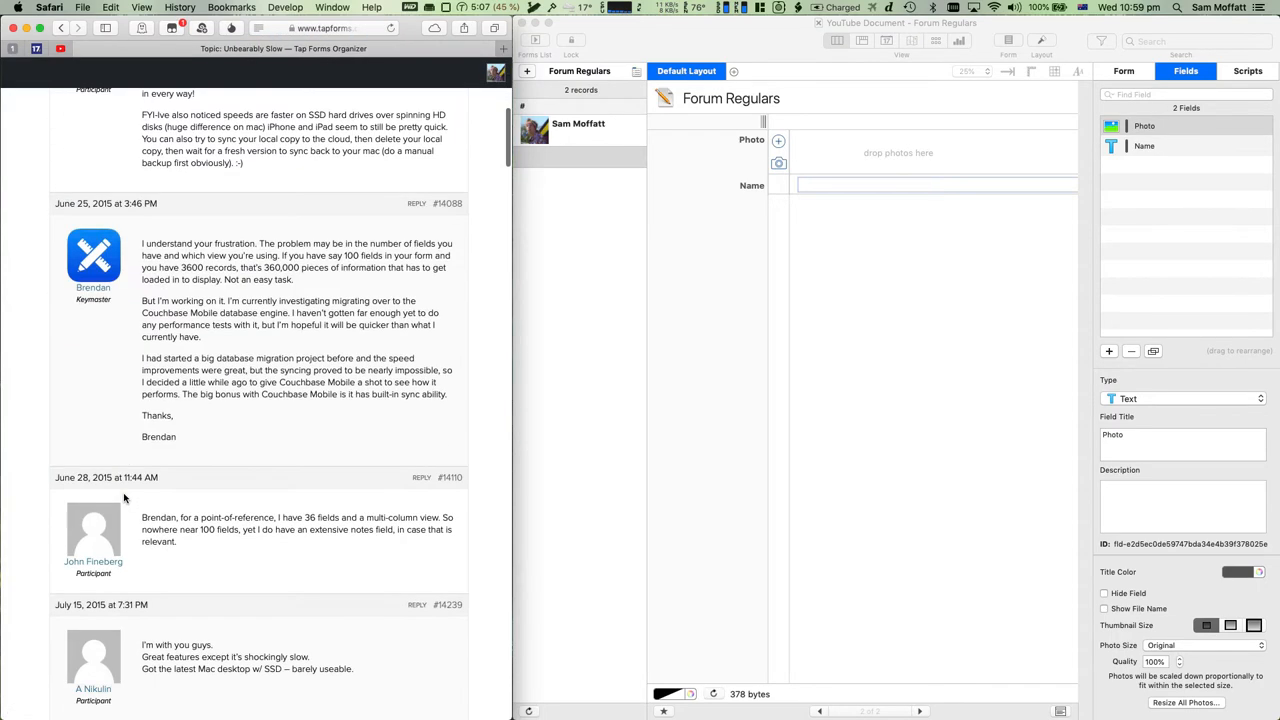
pyautogui.scroll(3)
pyautogui.write('B')
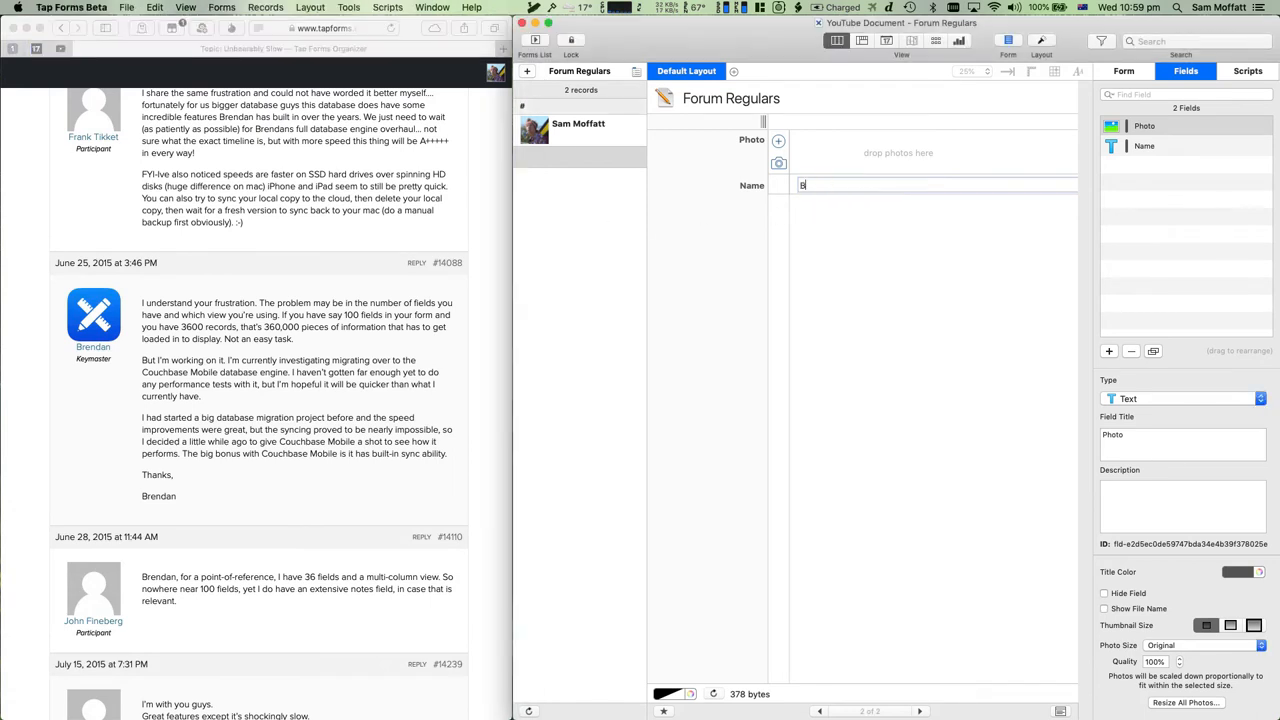
pyautogui.write('rendan')
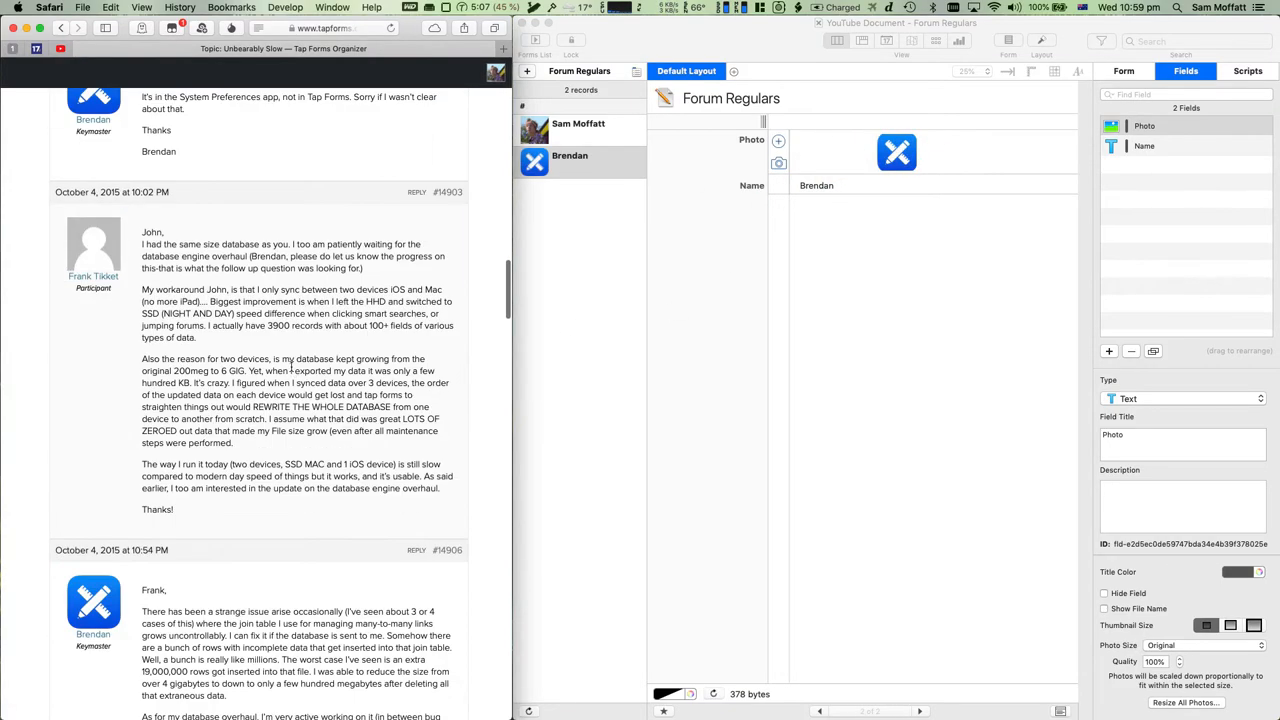
pyautogui.scroll(-3)
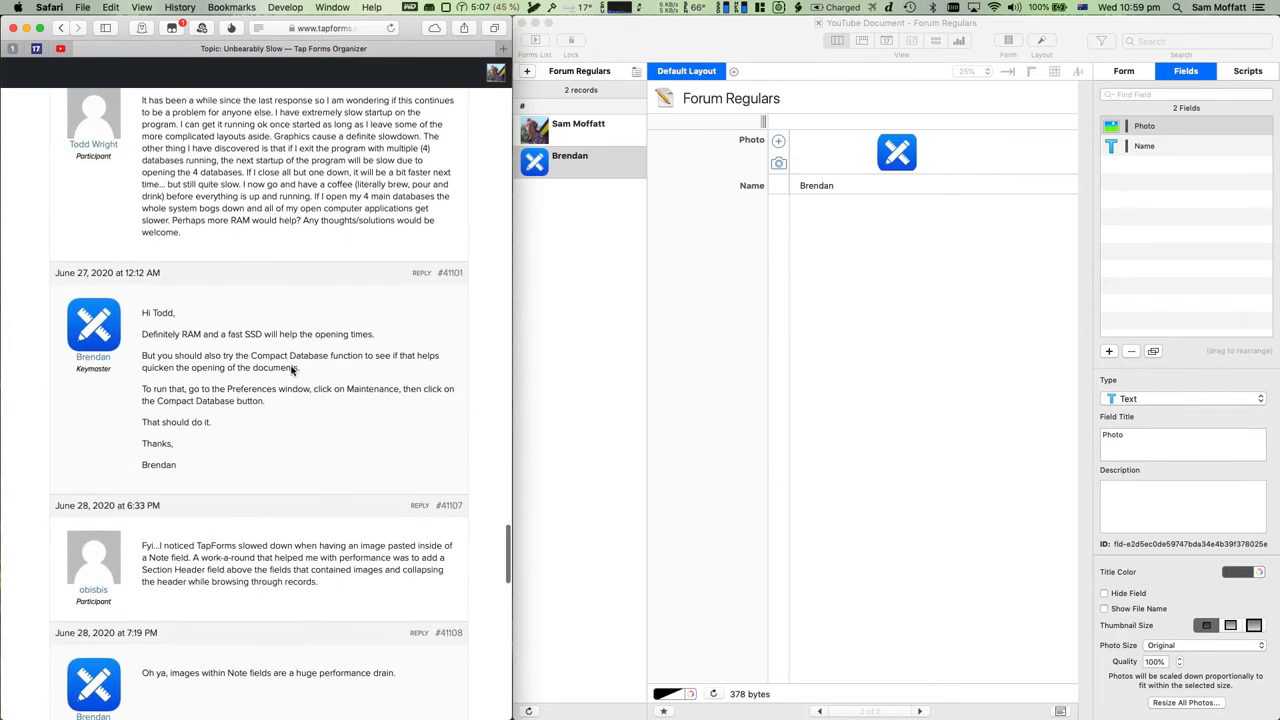
pyautogui.click(60, 28)
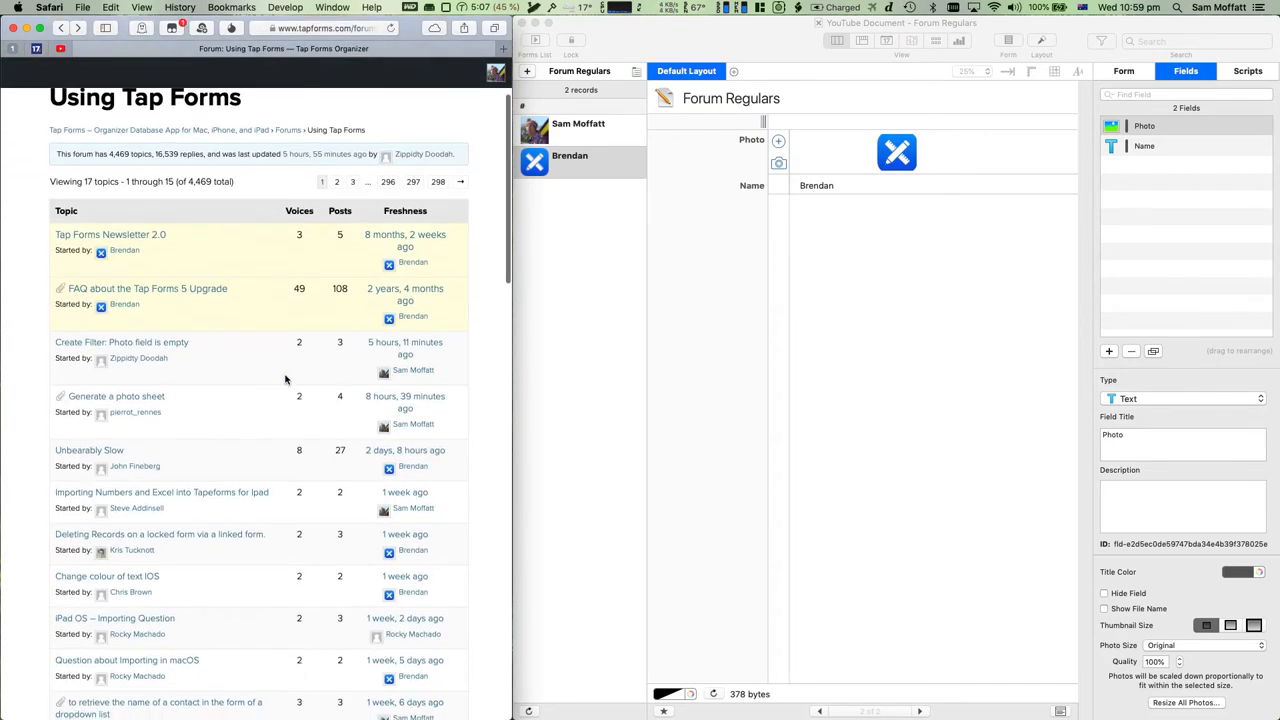
pyautogui.scroll(-3)
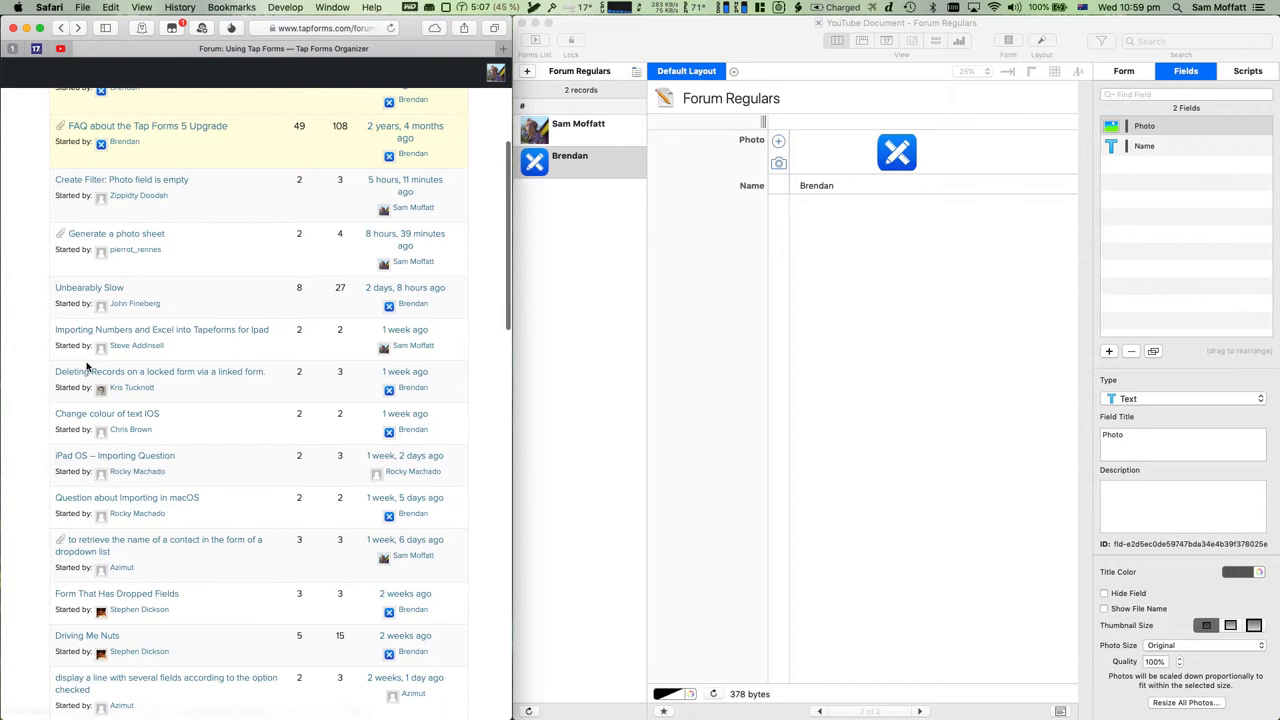
pyautogui.click(160, 370)
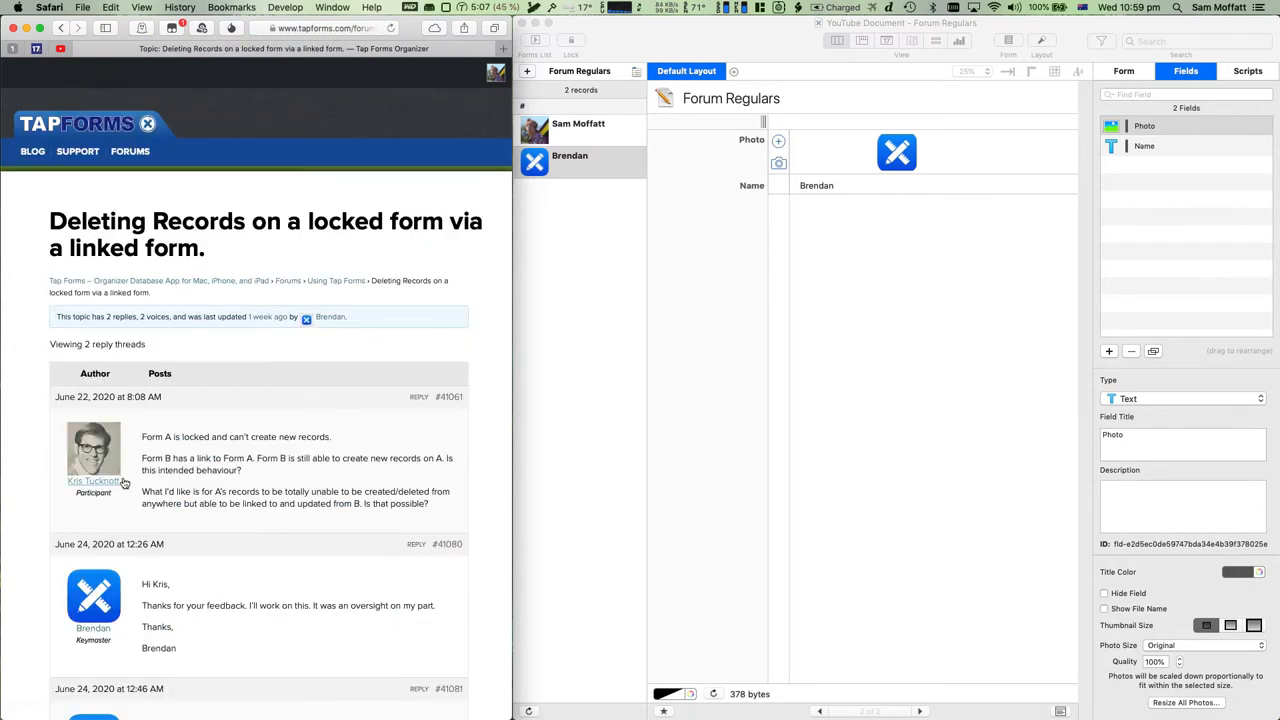
pyautogui.click(590, 300)
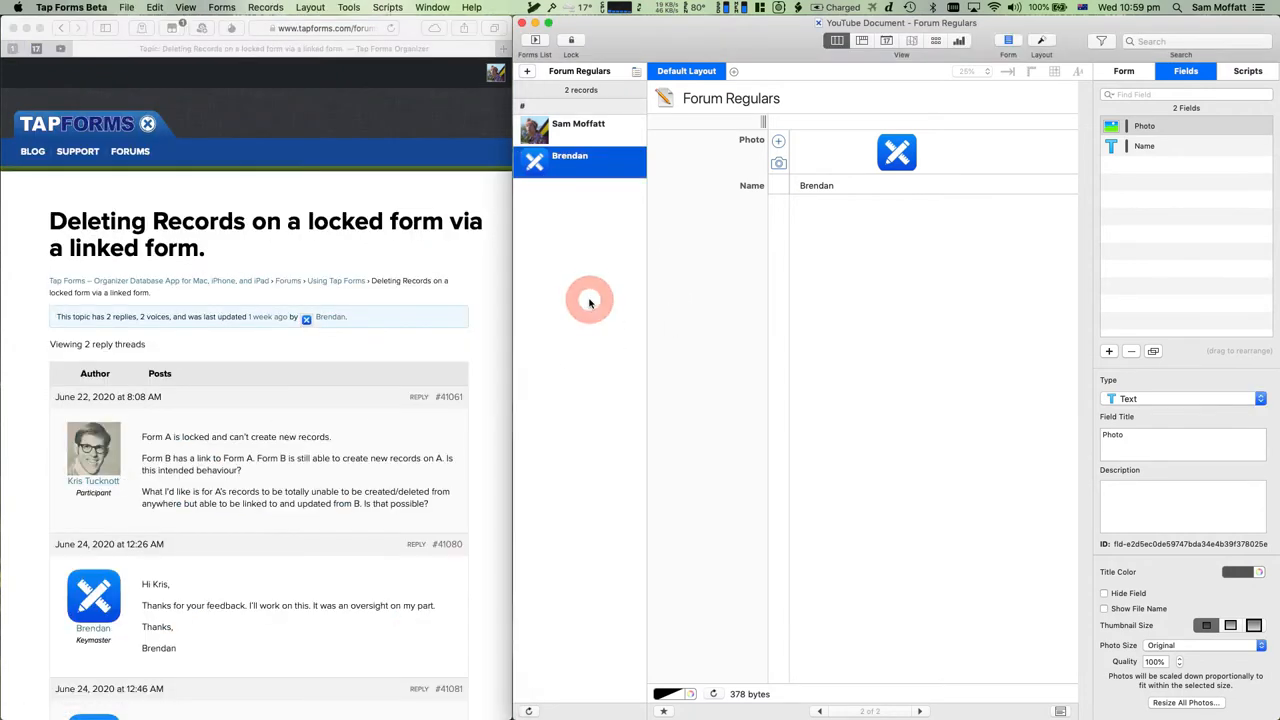
pyautogui.click(528, 72)
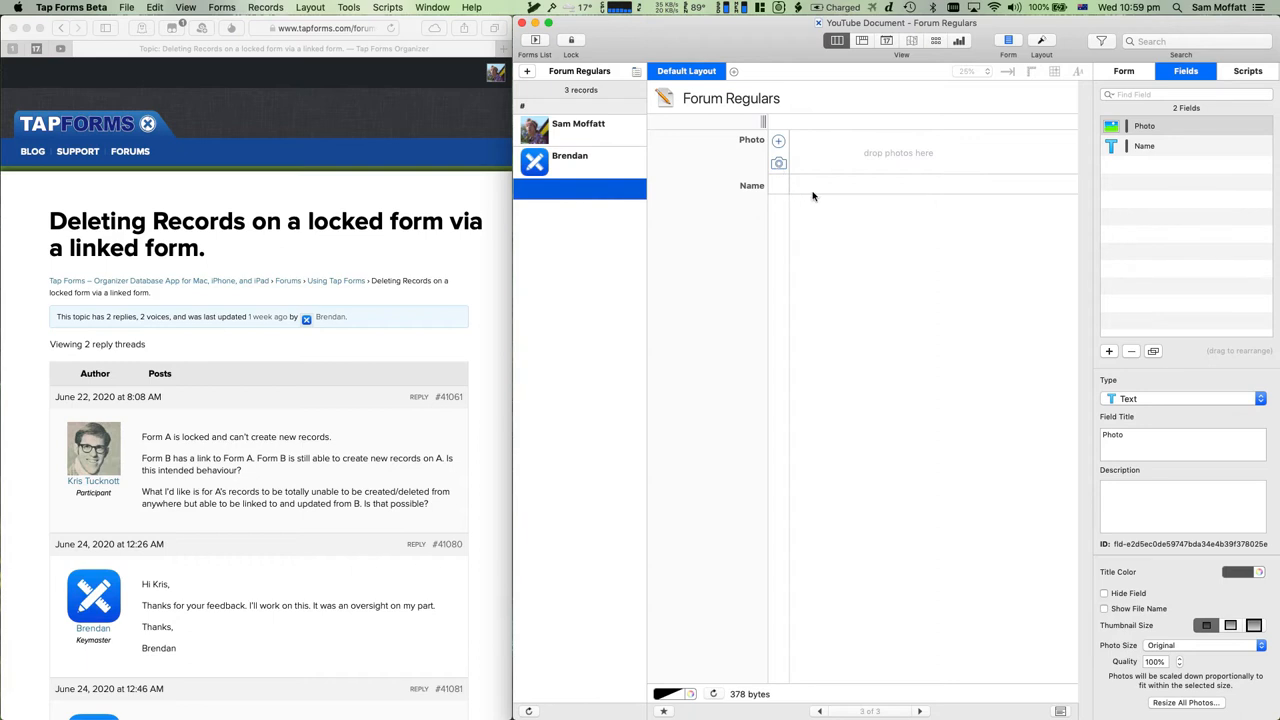
pyautogui.moveTo(812, 188)
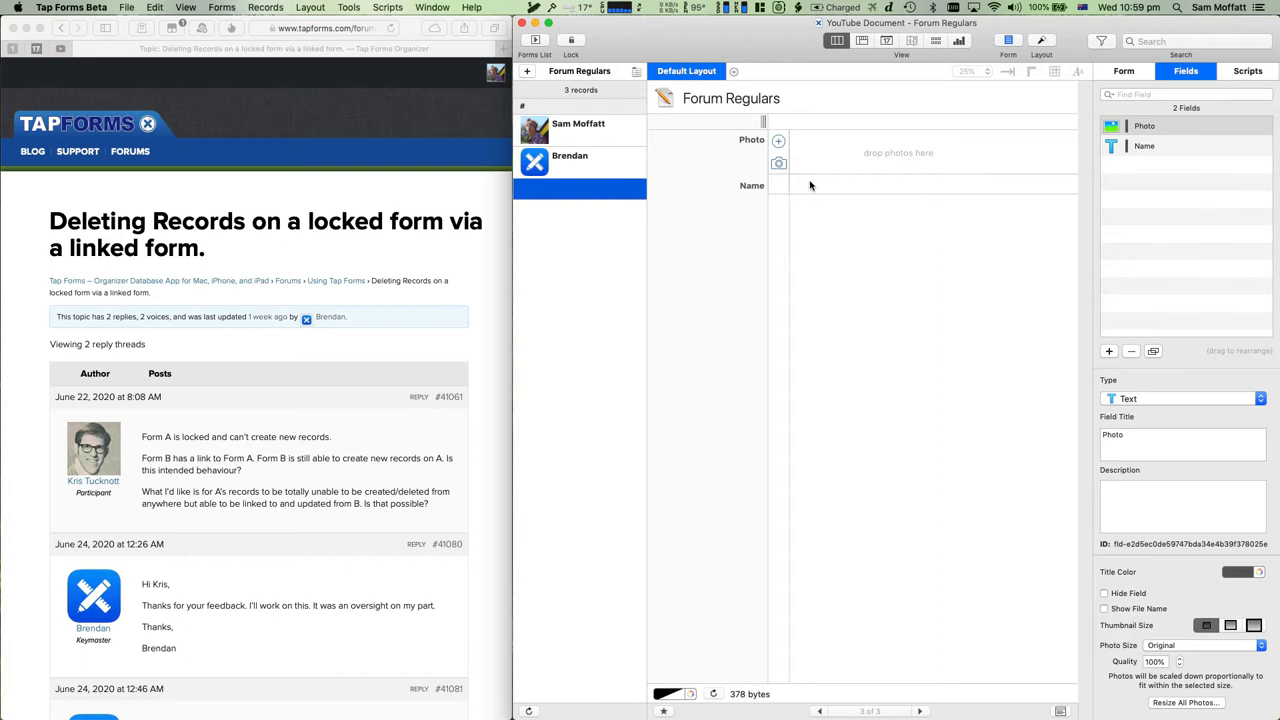
pyautogui.click(930, 184)
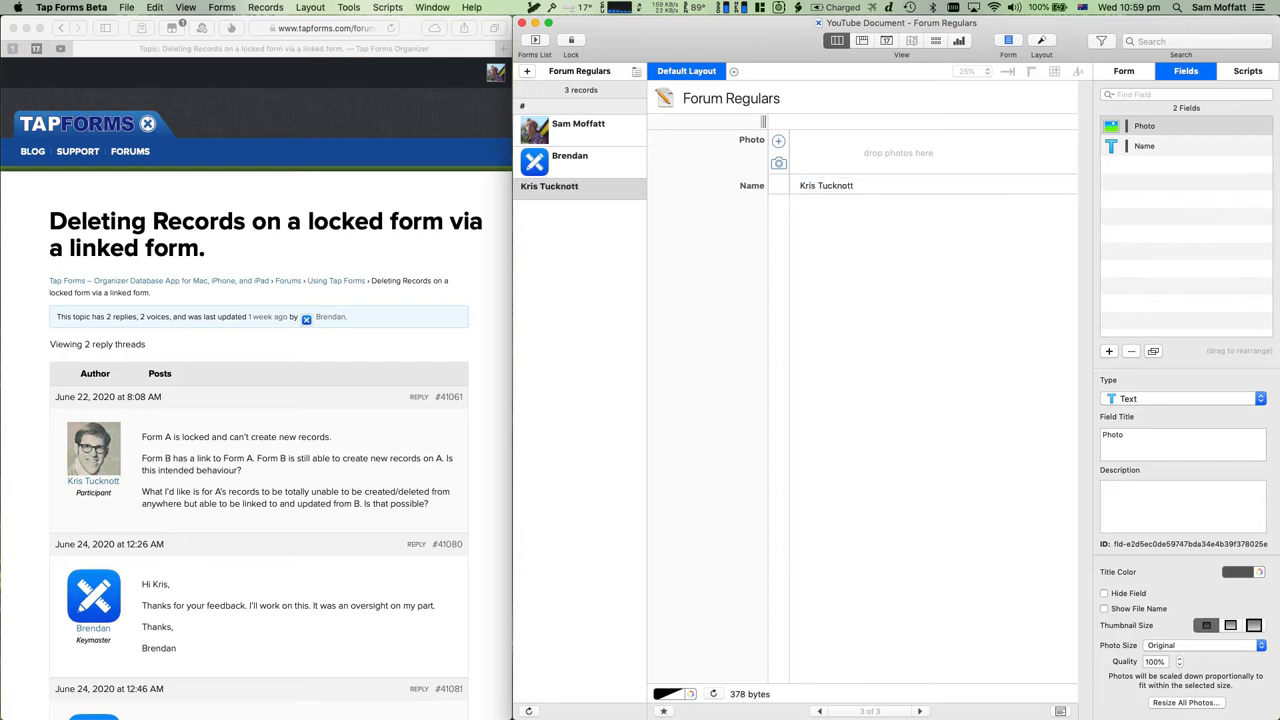
pyautogui.click(208, 438)
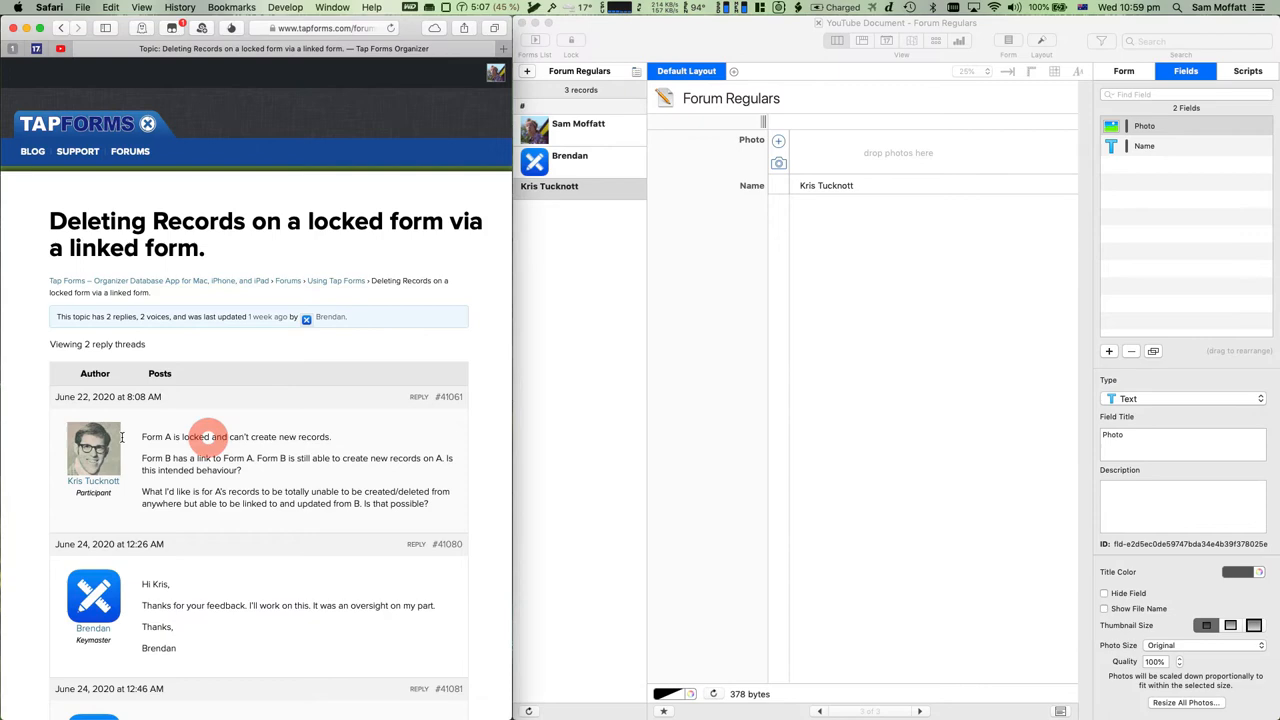
pyautogui.moveTo(92, 448); pyautogui.dragTo(872, 160)
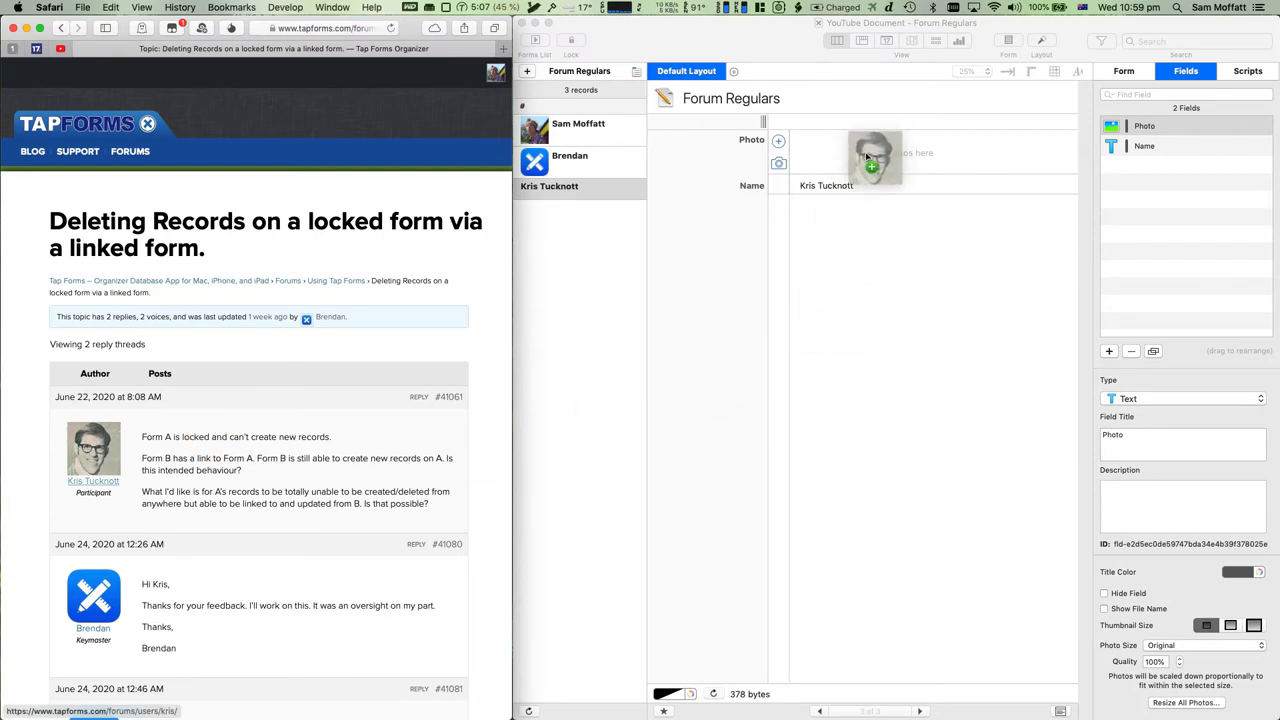
pyautogui.scroll(-3)
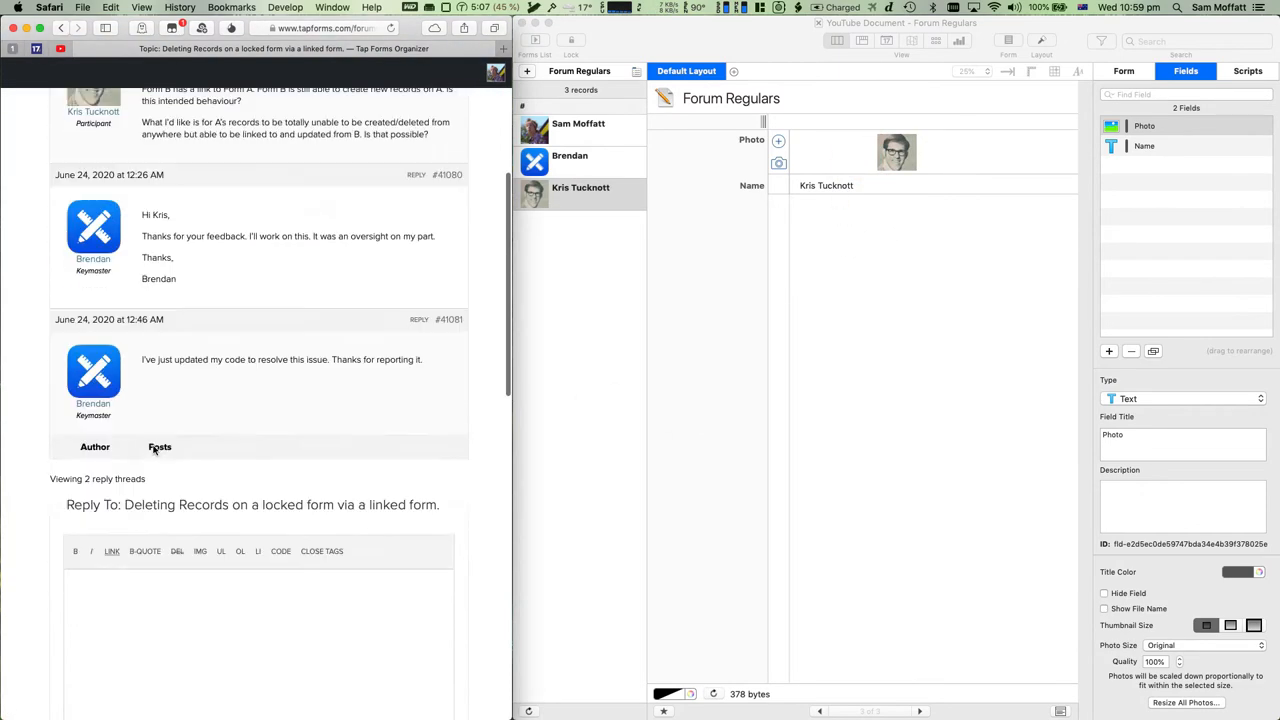
pyautogui.scroll(3)
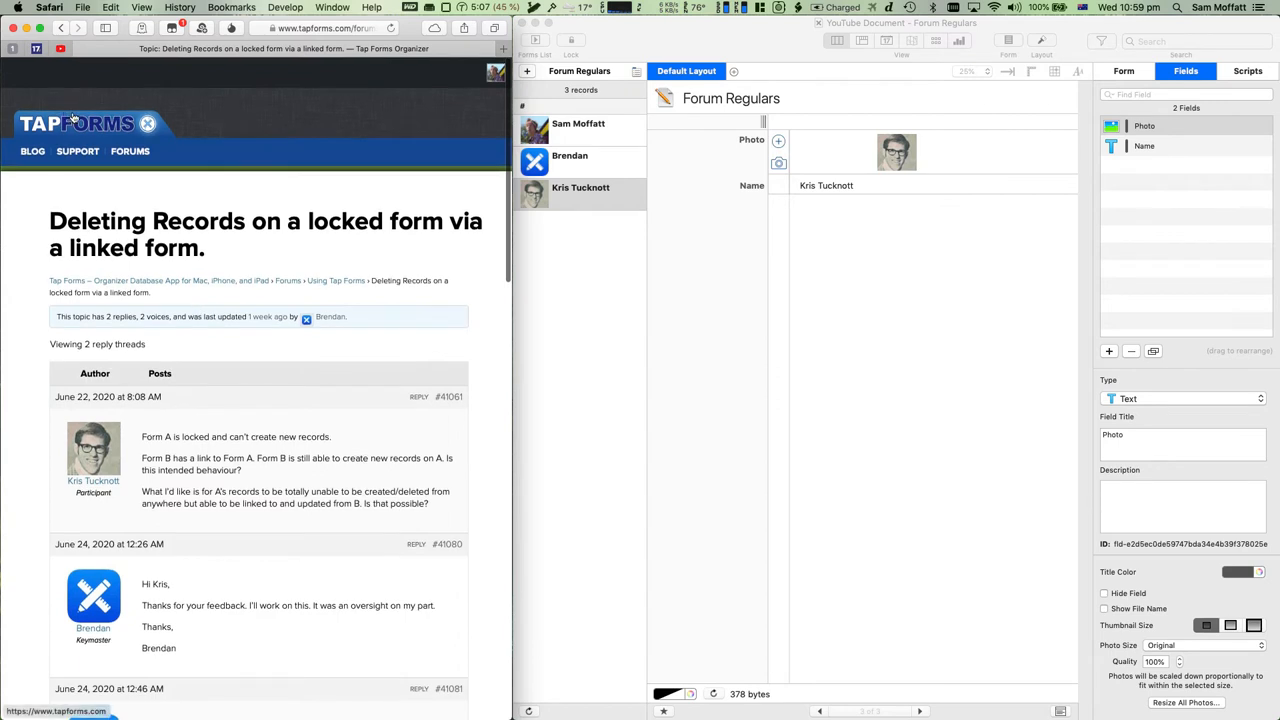
pyautogui.click(60, 28)
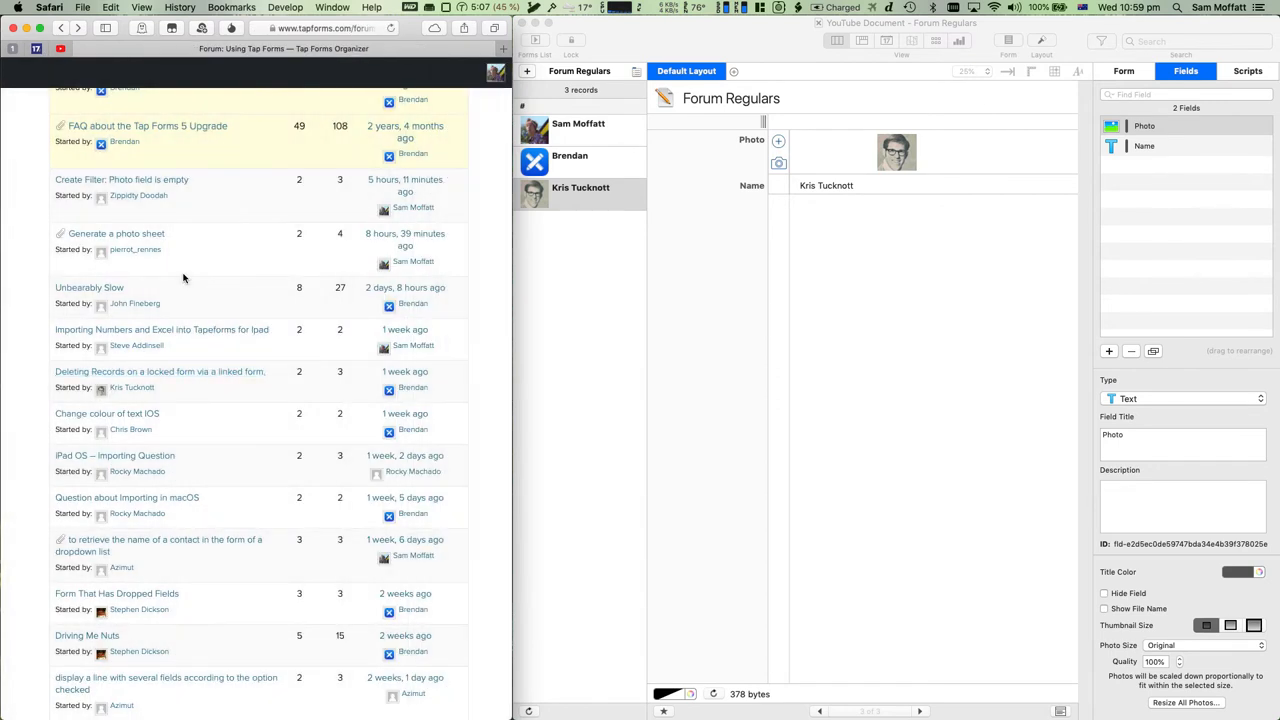
pyautogui.moveTo(240, 628)
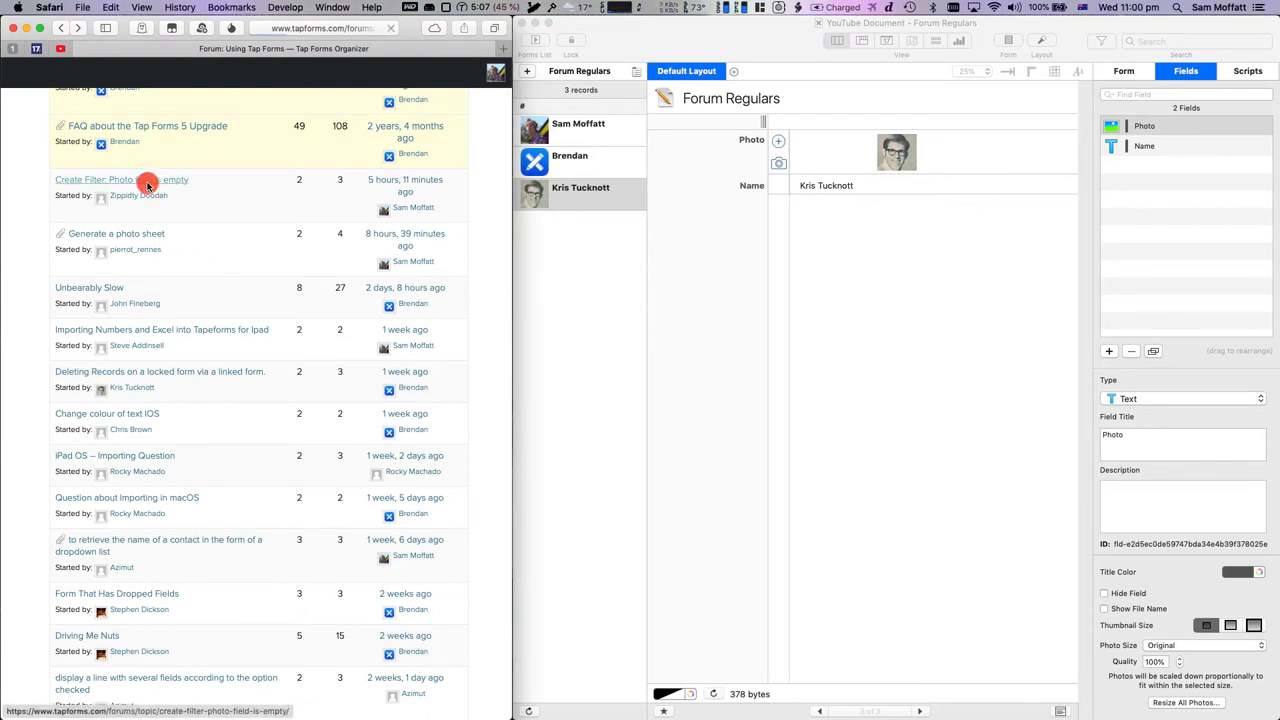
pyautogui.click(108, 180)
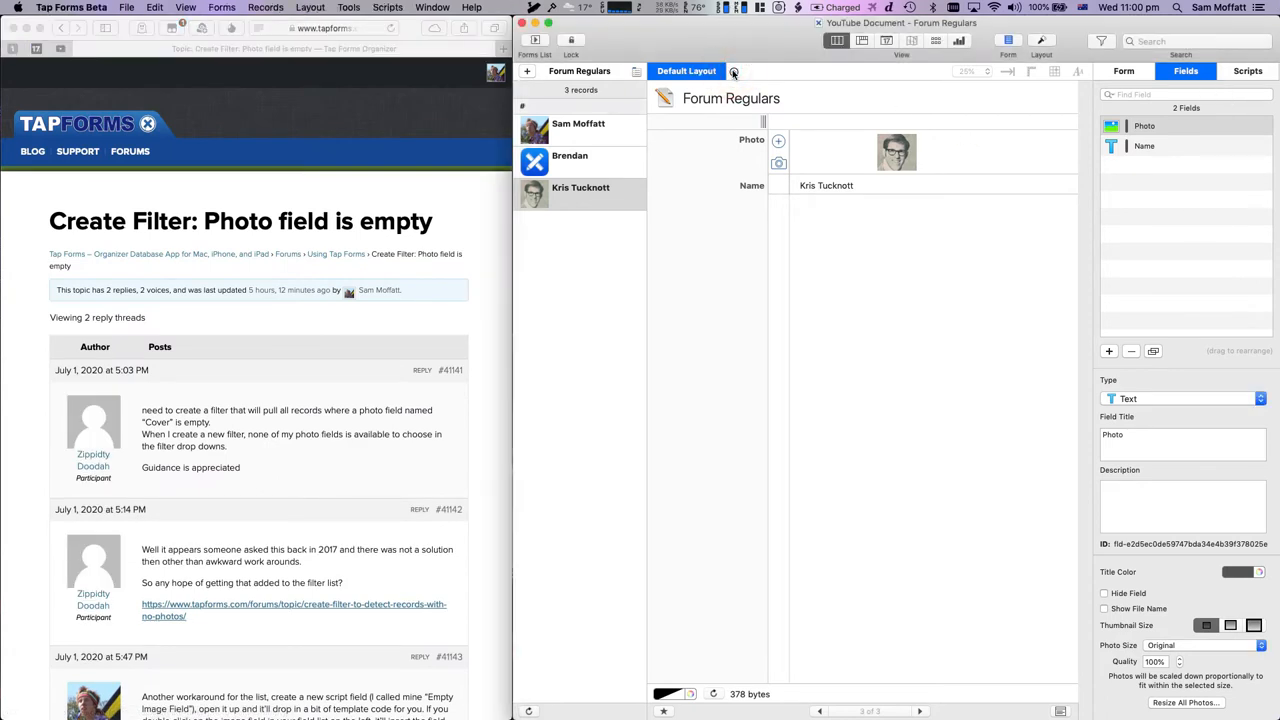
# Create a new blank custom layout on the Forum Regulars form.
pyautogui.click(732, 72)
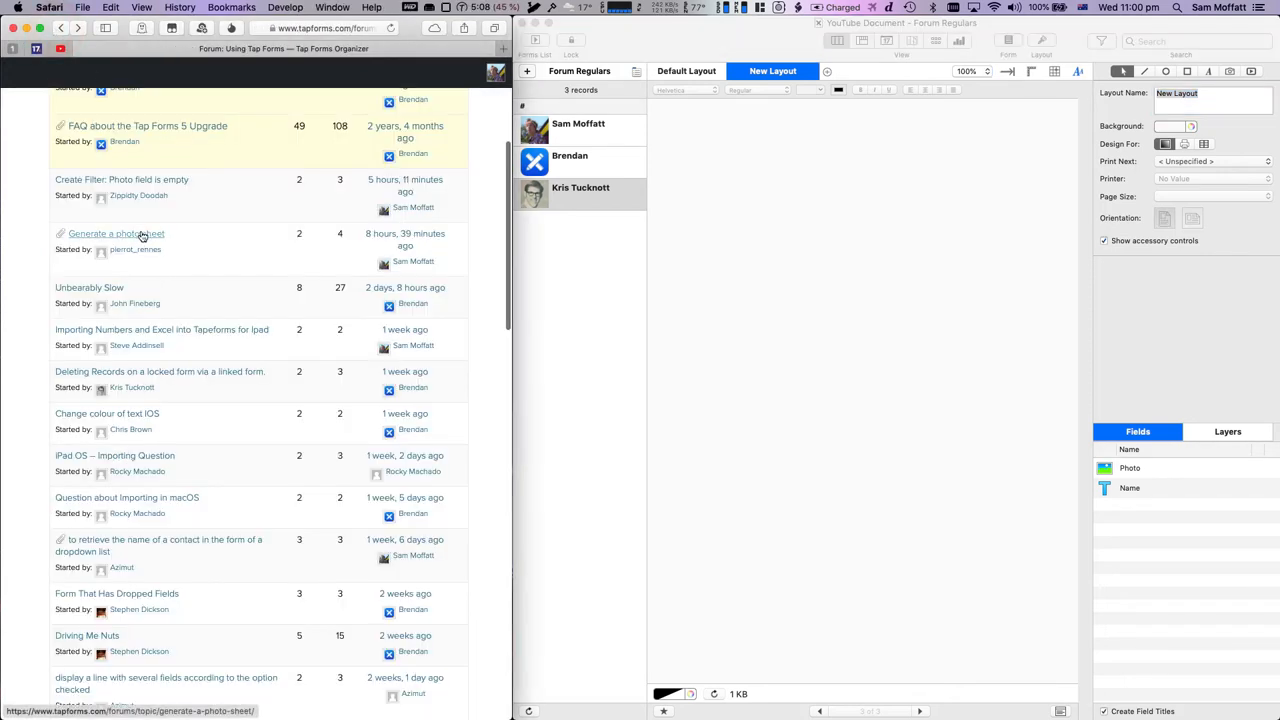
# Name the new layout Photo Sheet and set Design For to Labels.
pyautogui.click(116, 232)
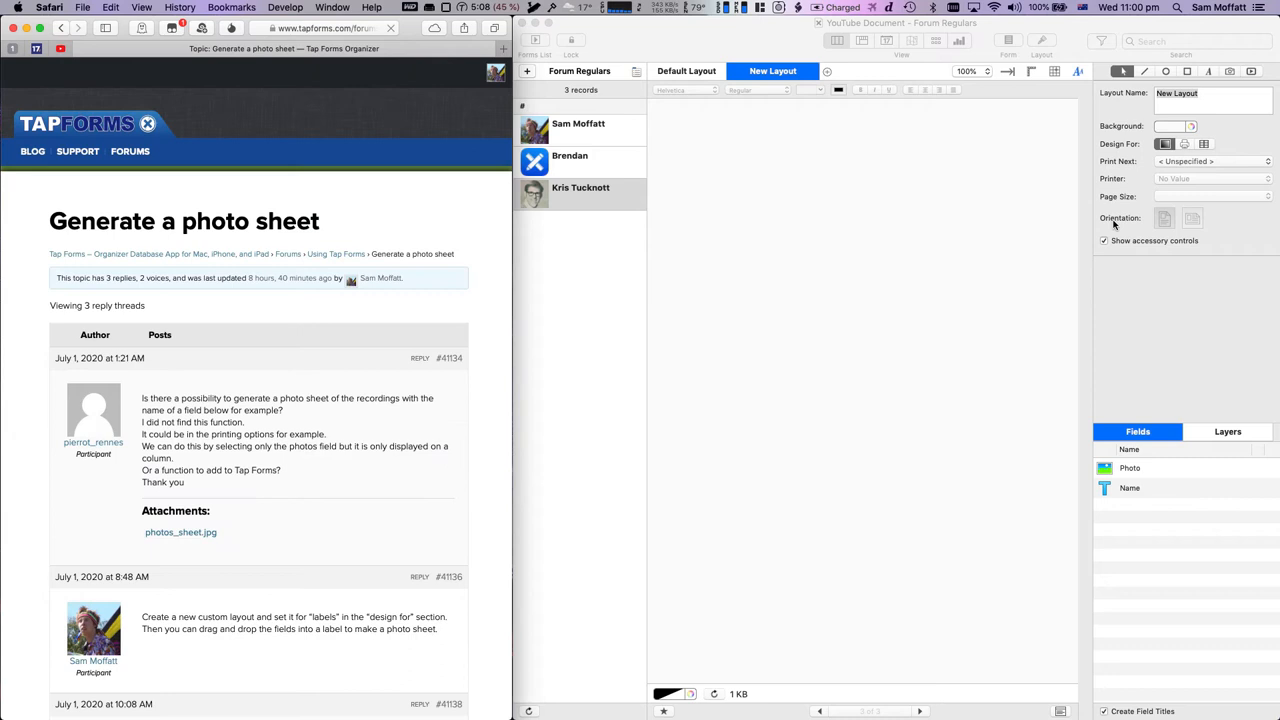
pyautogui.click(1210, 94)
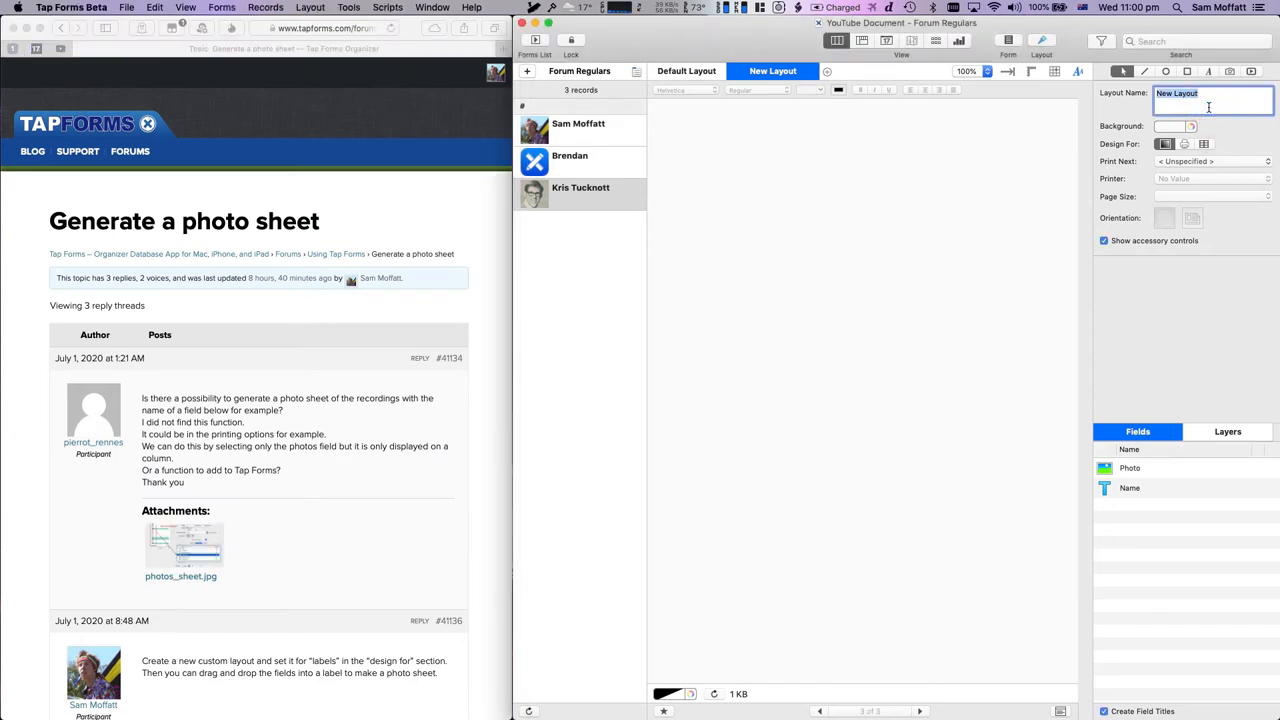
pyautogui.write('Photo Sheet')
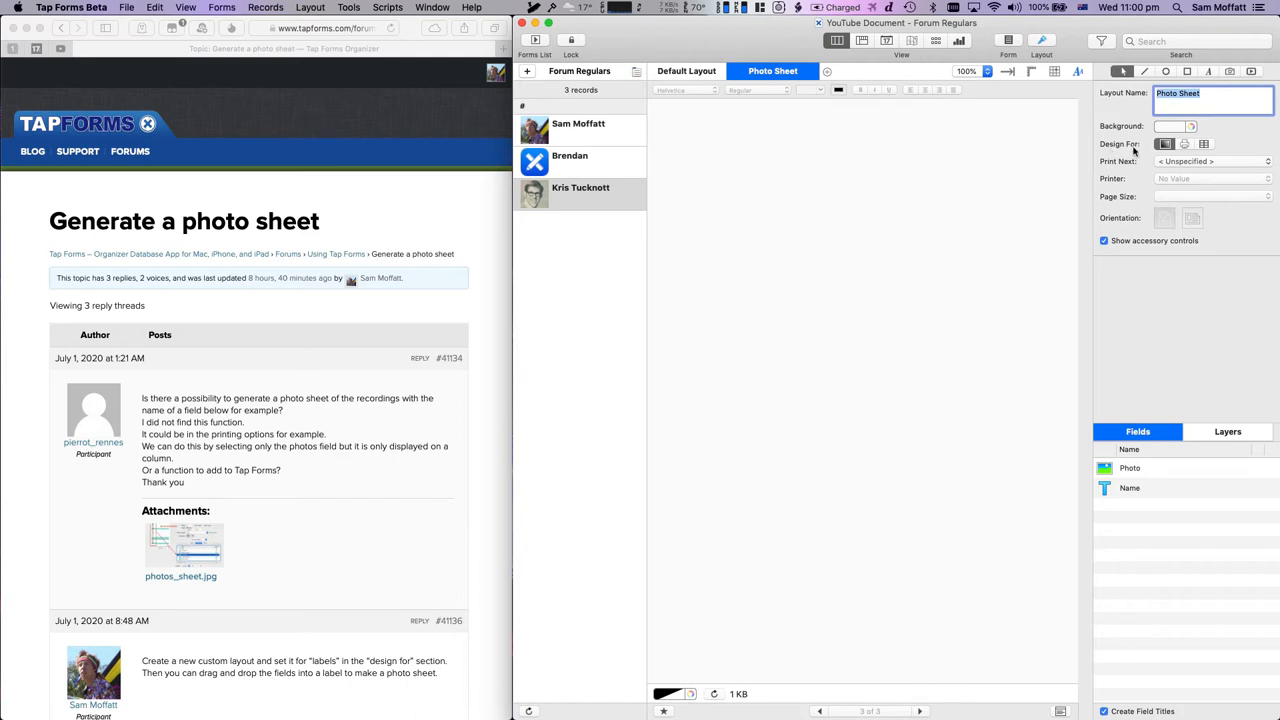
pyautogui.click(1204, 144)
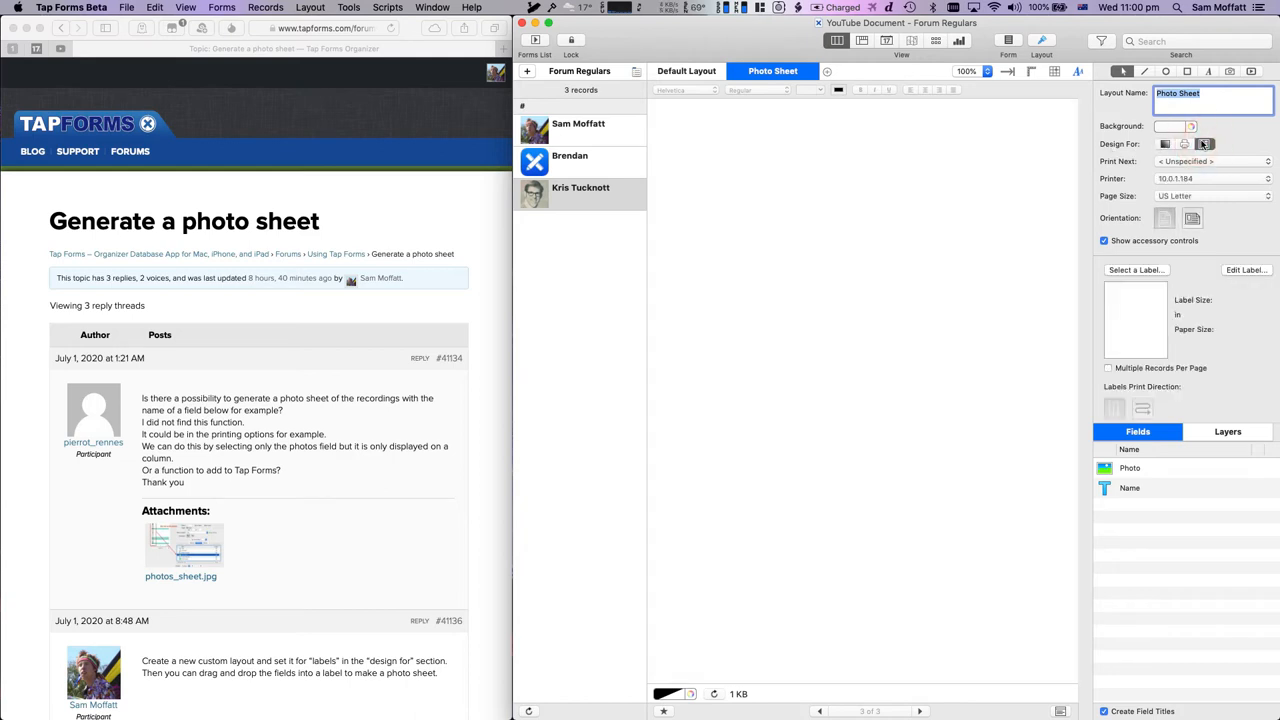
pyautogui.moveTo(1184, 204)
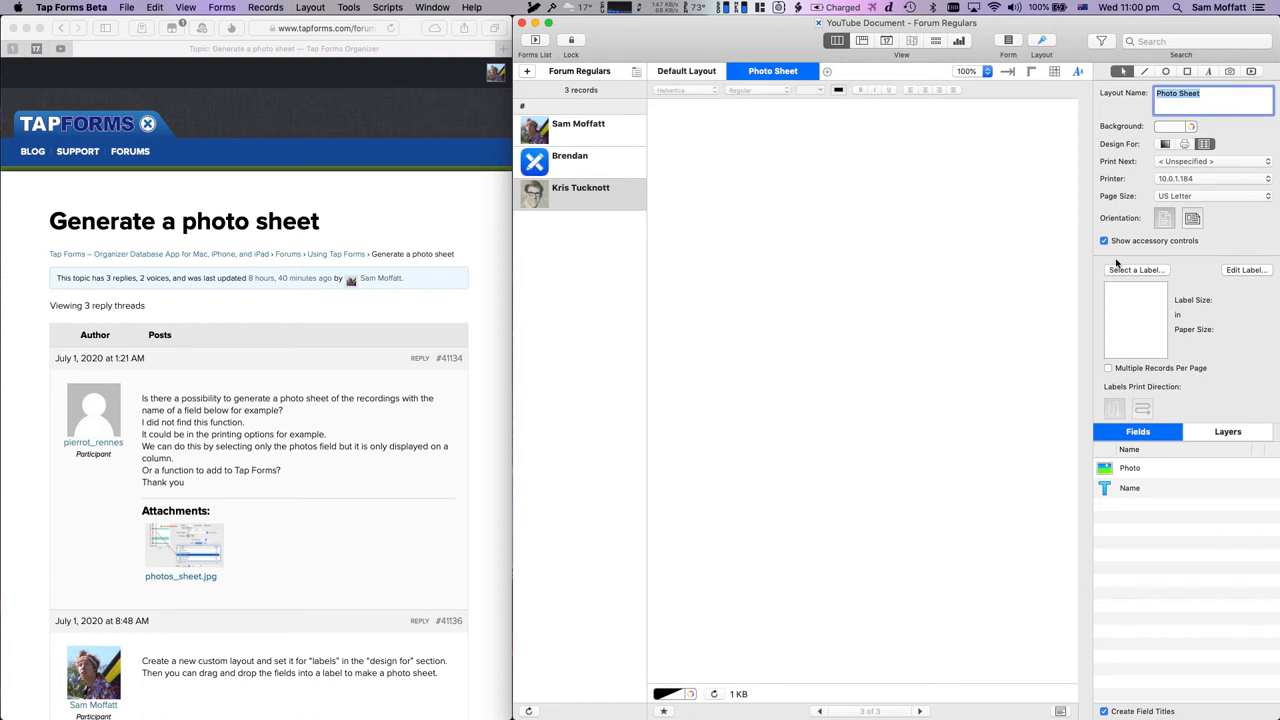
# Select the Letter-size 2x5 Clean Edge Business Cards label sheet for the layout.
pyautogui.click(1136, 268)
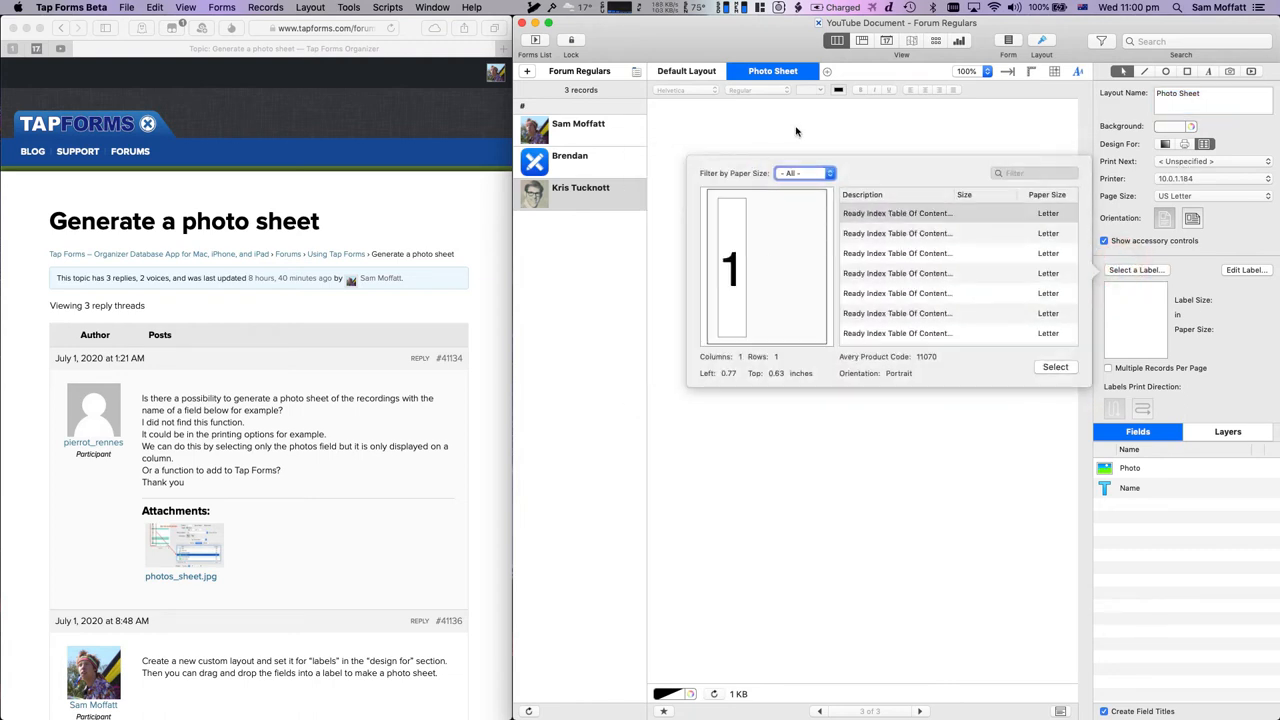
pyautogui.click(804, 172)
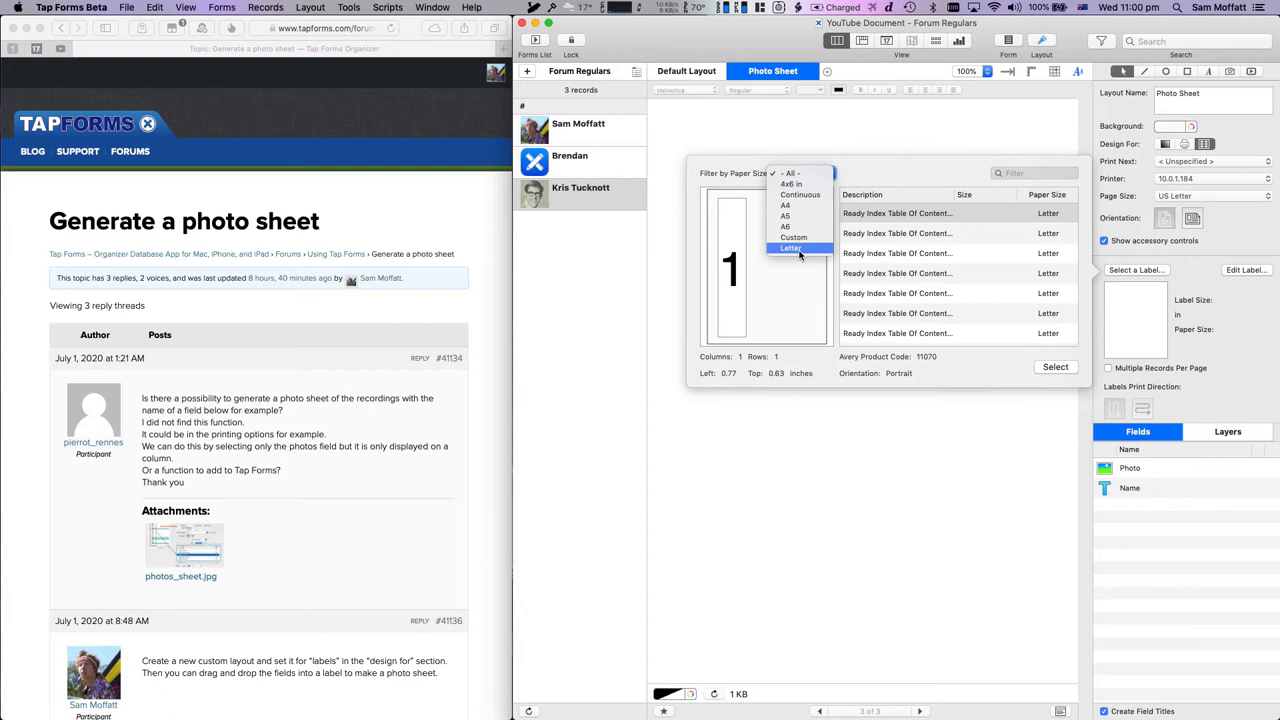
pyautogui.click(792, 248)
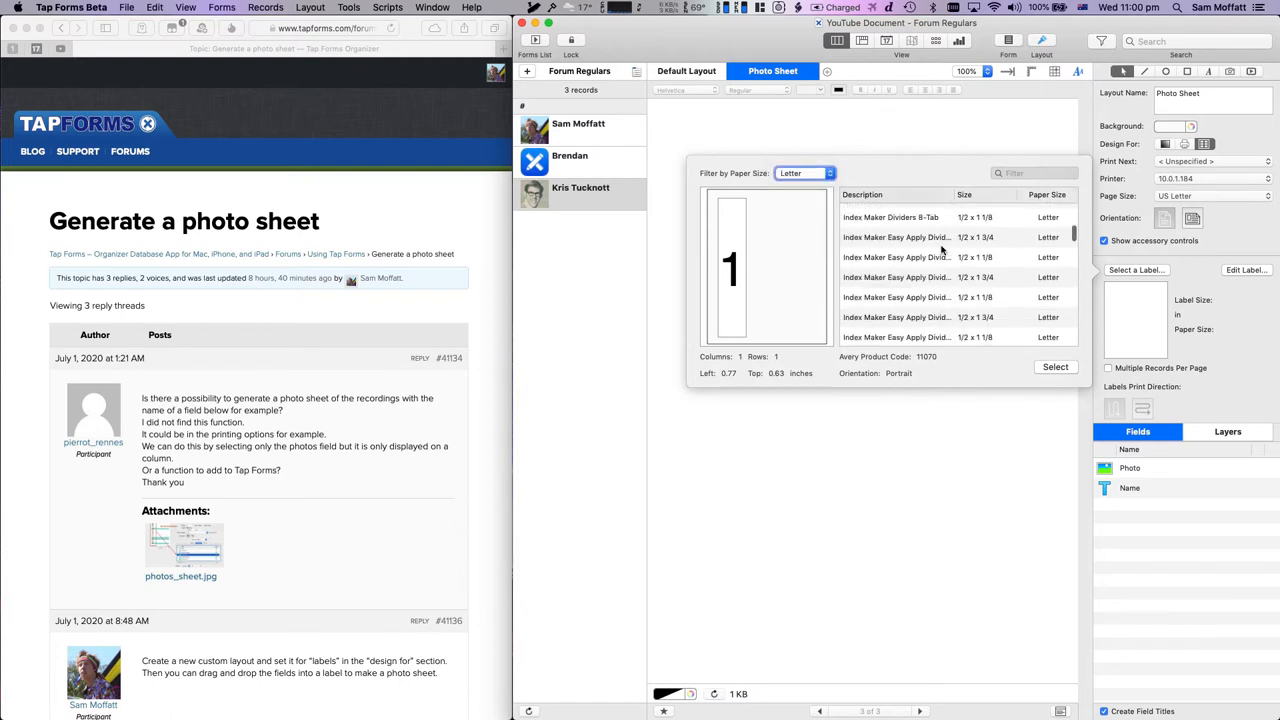
pyautogui.scroll(-3)
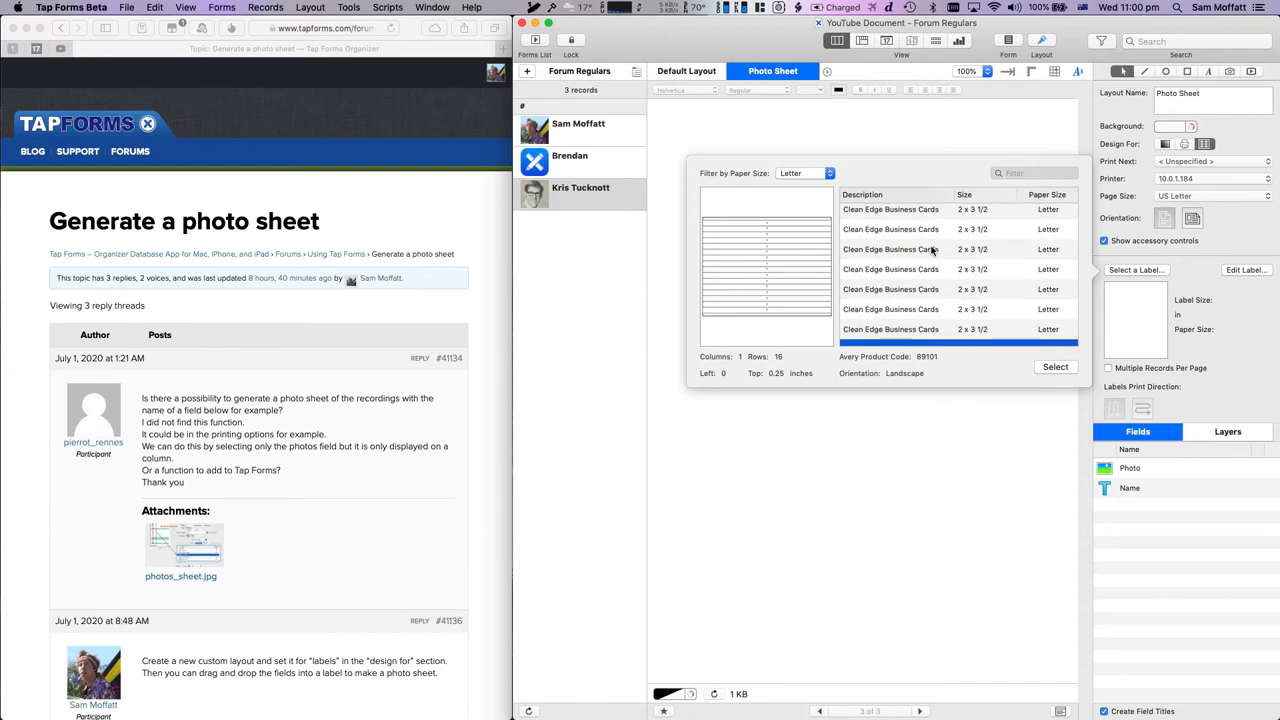
pyautogui.click(890, 248)
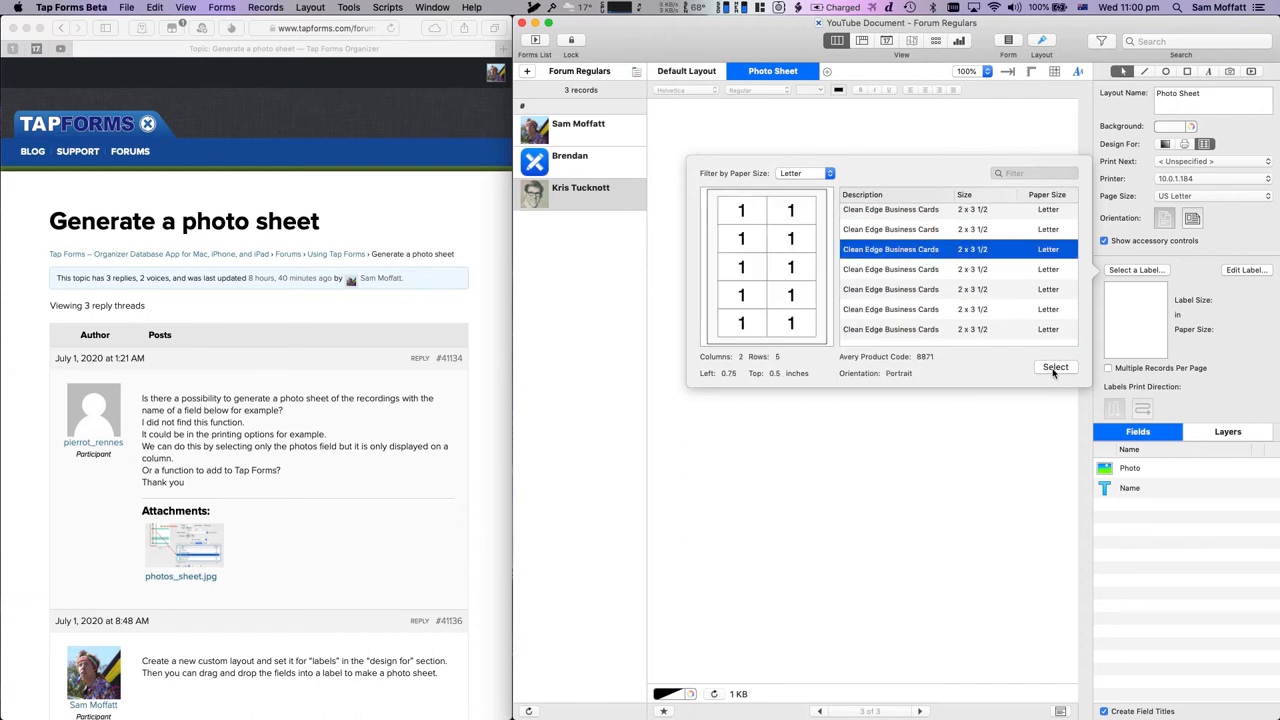
pyautogui.click(1056, 368)
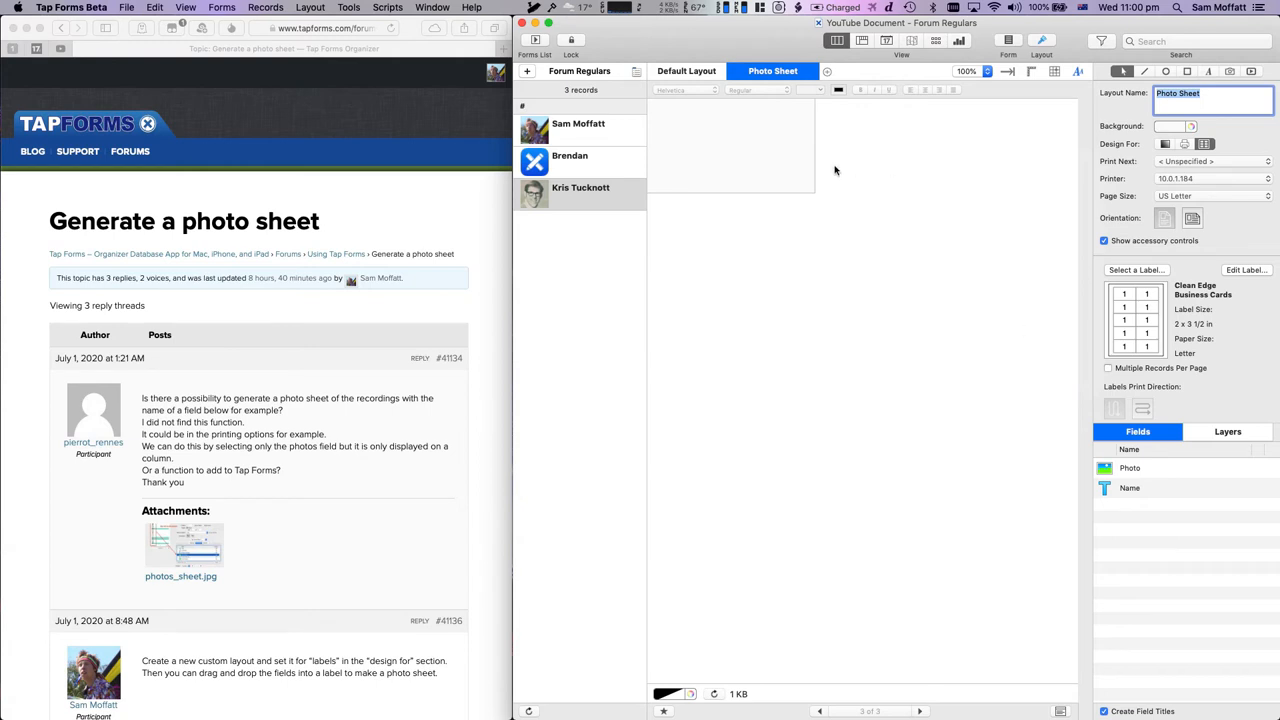
pyautogui.moveTo(788, 48)
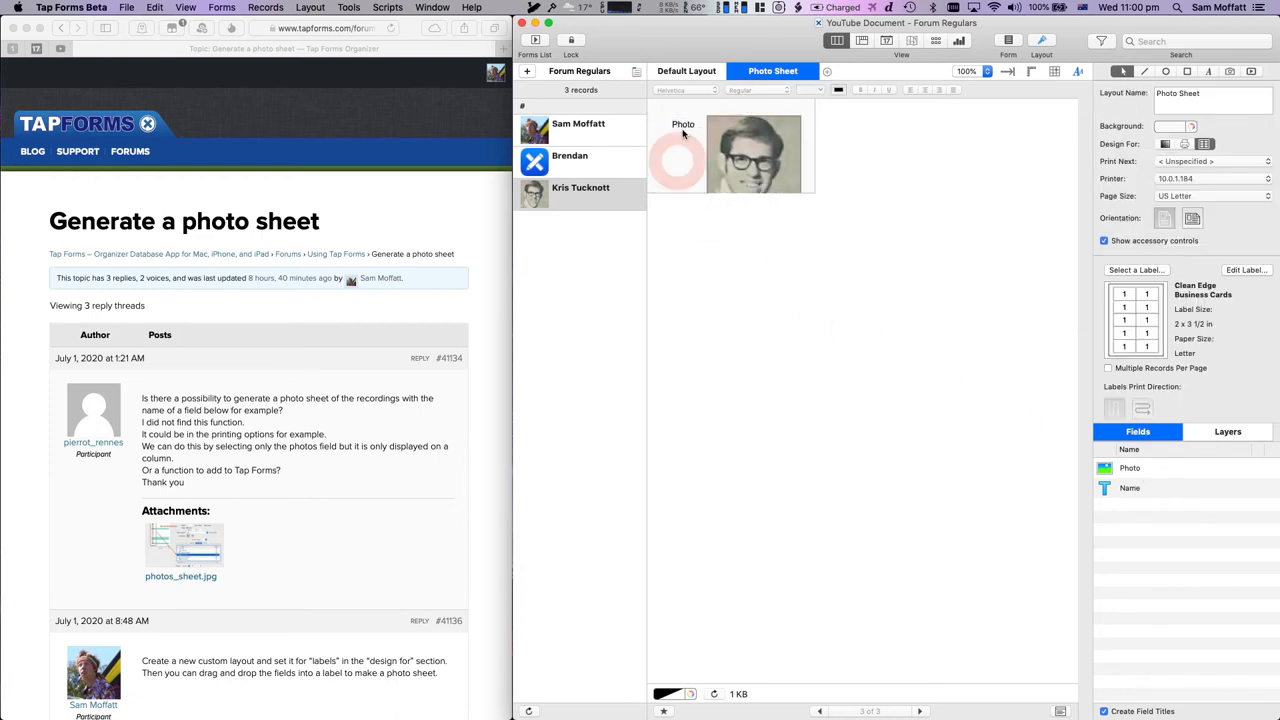
# Place the Photo field at the label's top-left corner with the Name field beneath it.
pyautogui.click(684, 124)
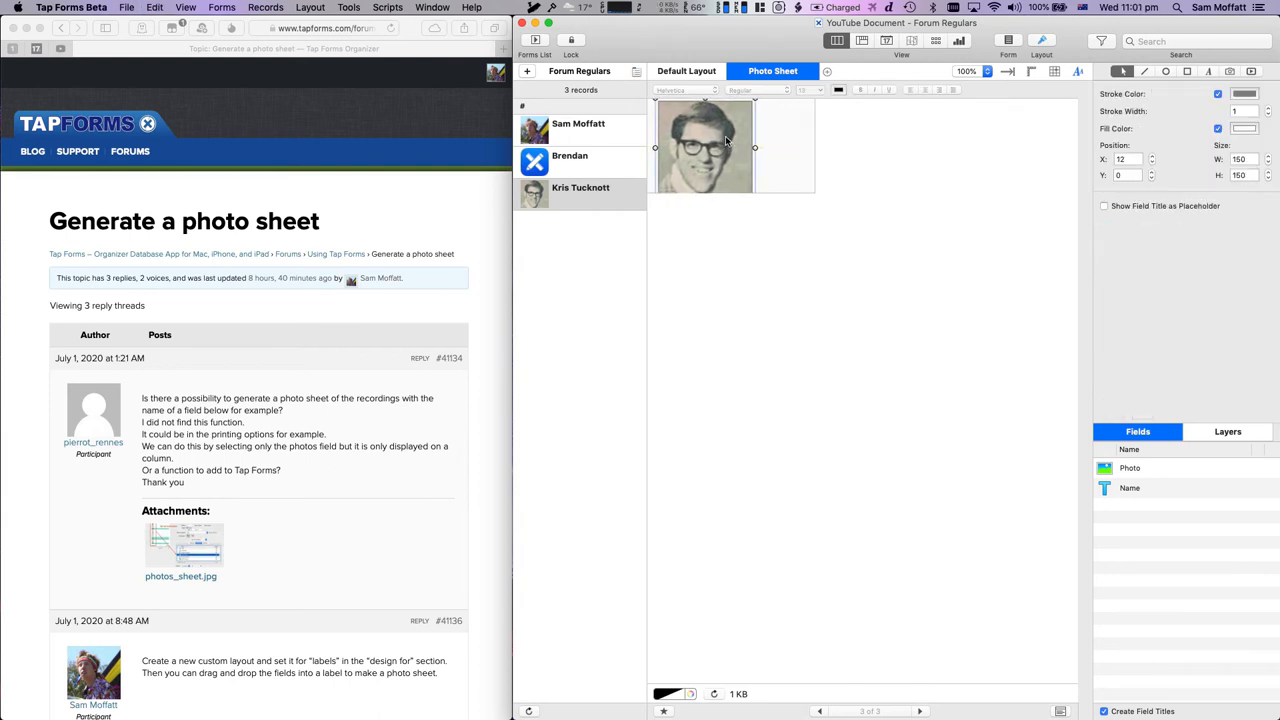
pyautogui.moveTo(724, 148); pyautogui.dragTo(716, 138)
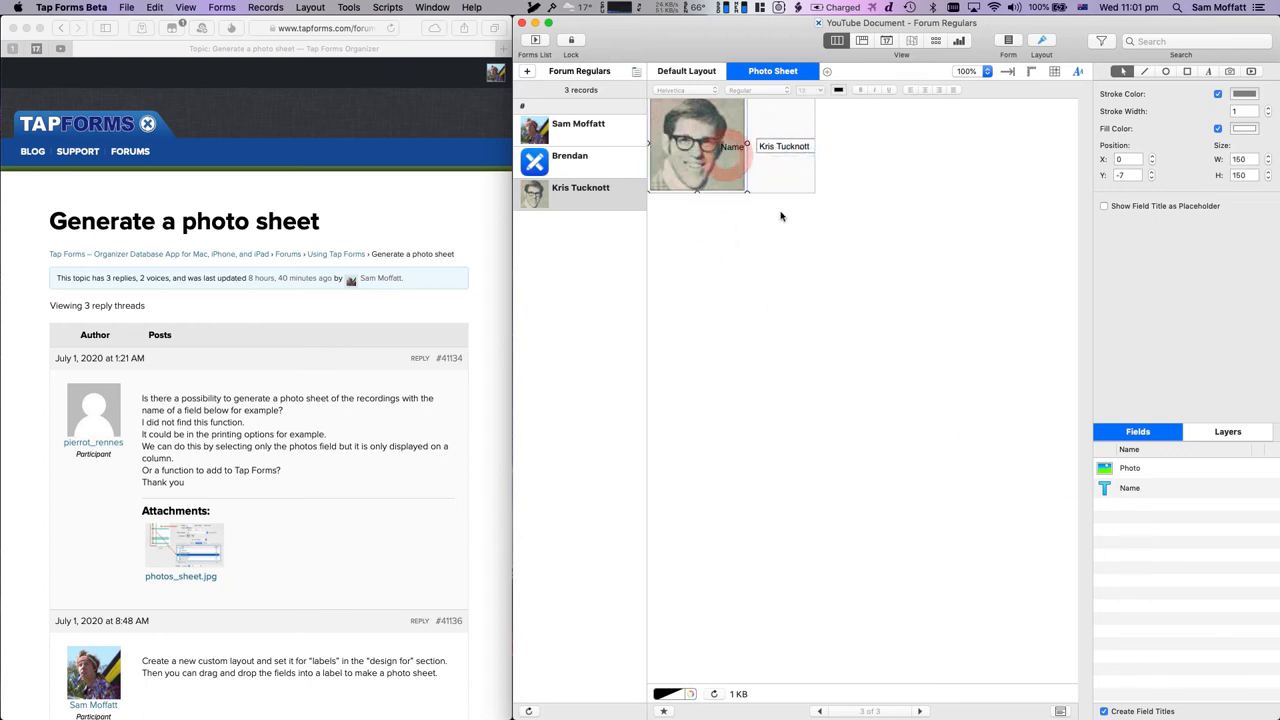
pyautogui.click(732, 146)
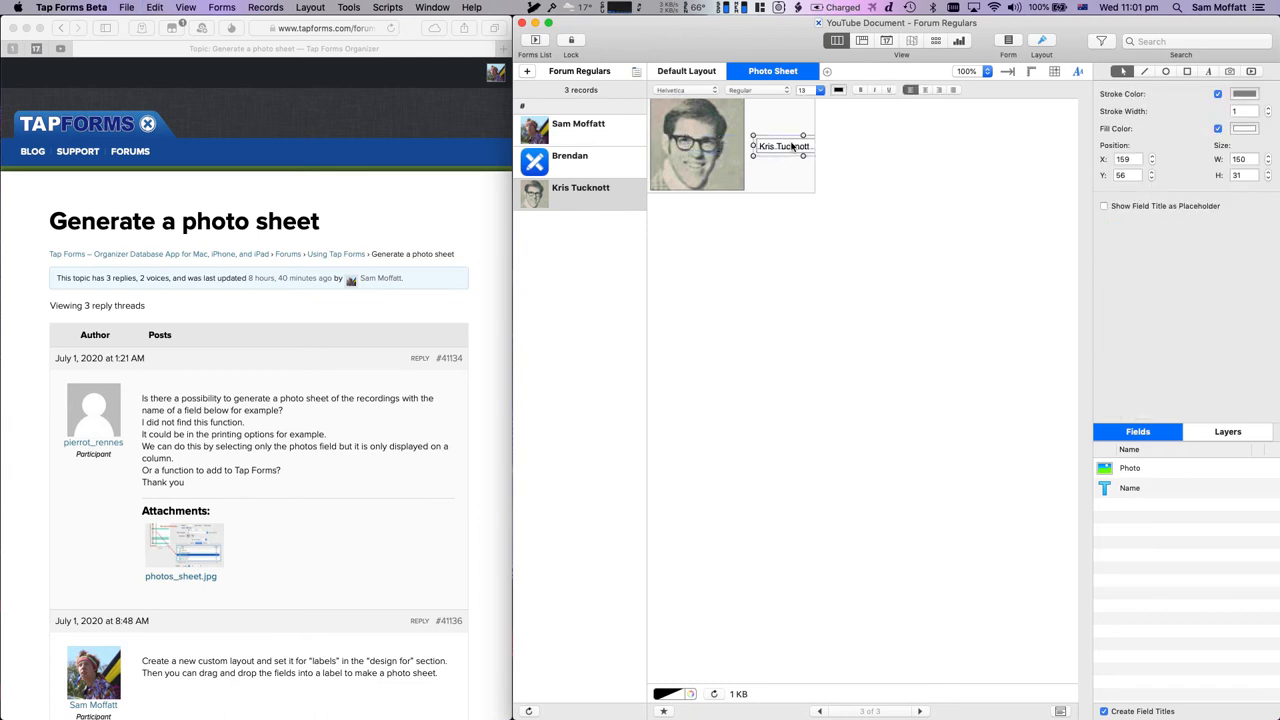
pyautogui.moveTo(784, 146); pyautogui.dragTo(724, 130)
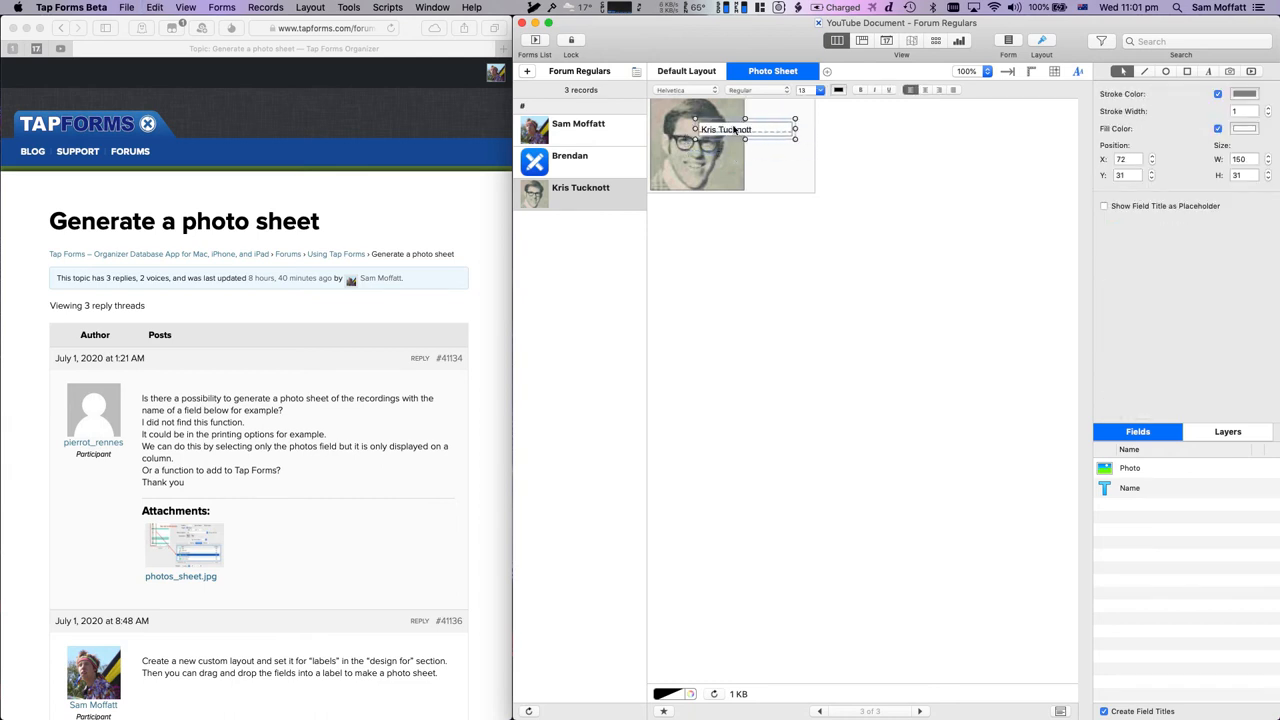
pyautogui.moveTo(744, 138); pyautogui.dragTo(744, 192)
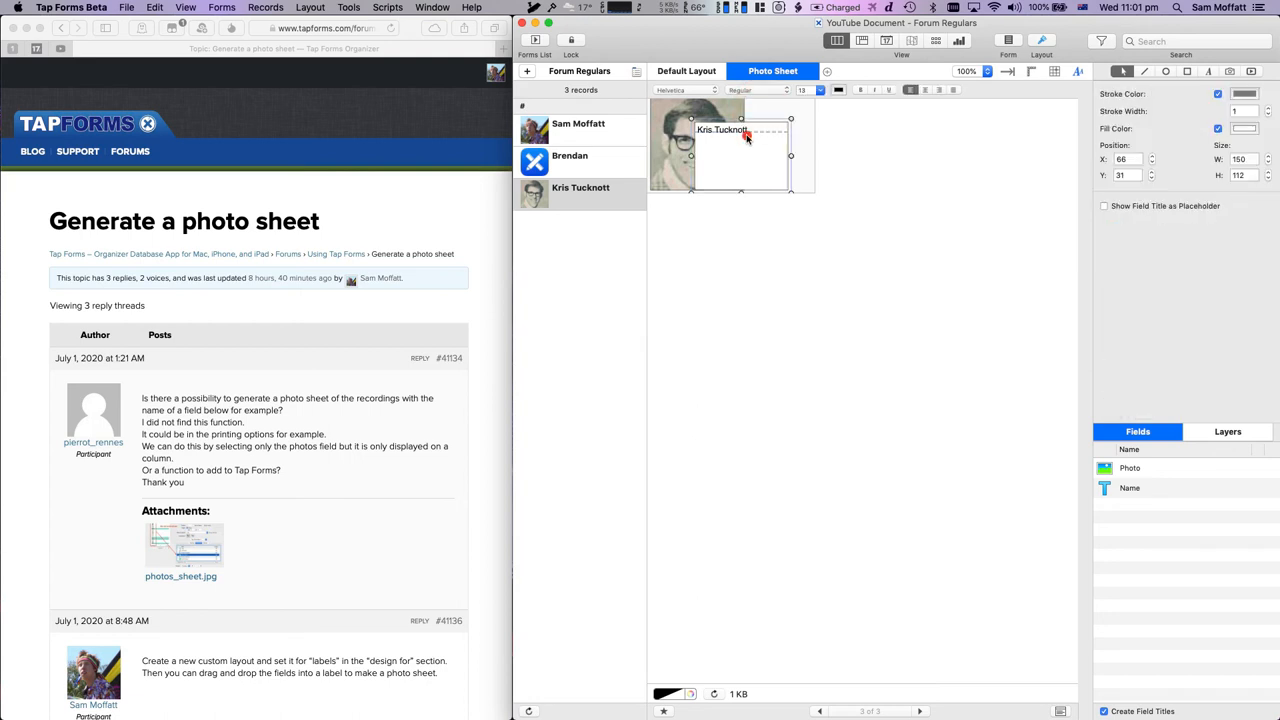
pyautogui.moveTo(740, 130); pyautogui.dragTo(740, 180)
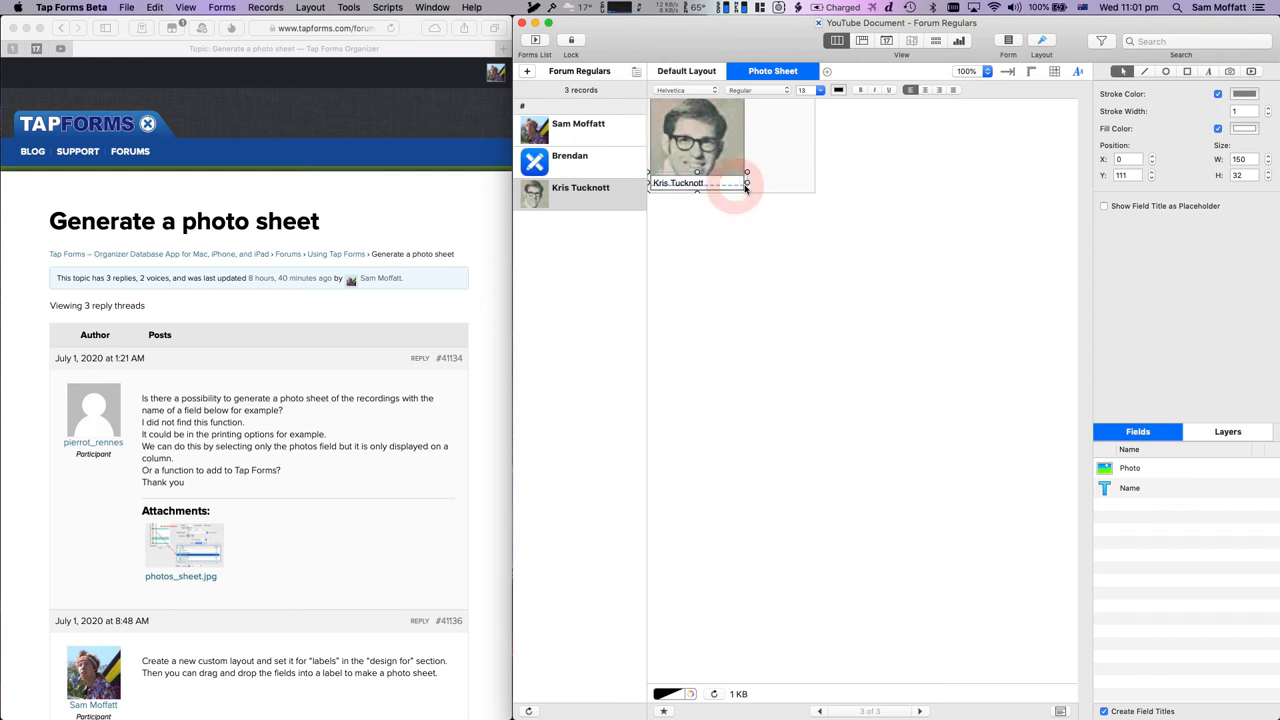
# Widen the Name field and resize the photo to fit the label.
pyautogui.moveTo(748, 184); pyautogui.dragTo(816, 184)
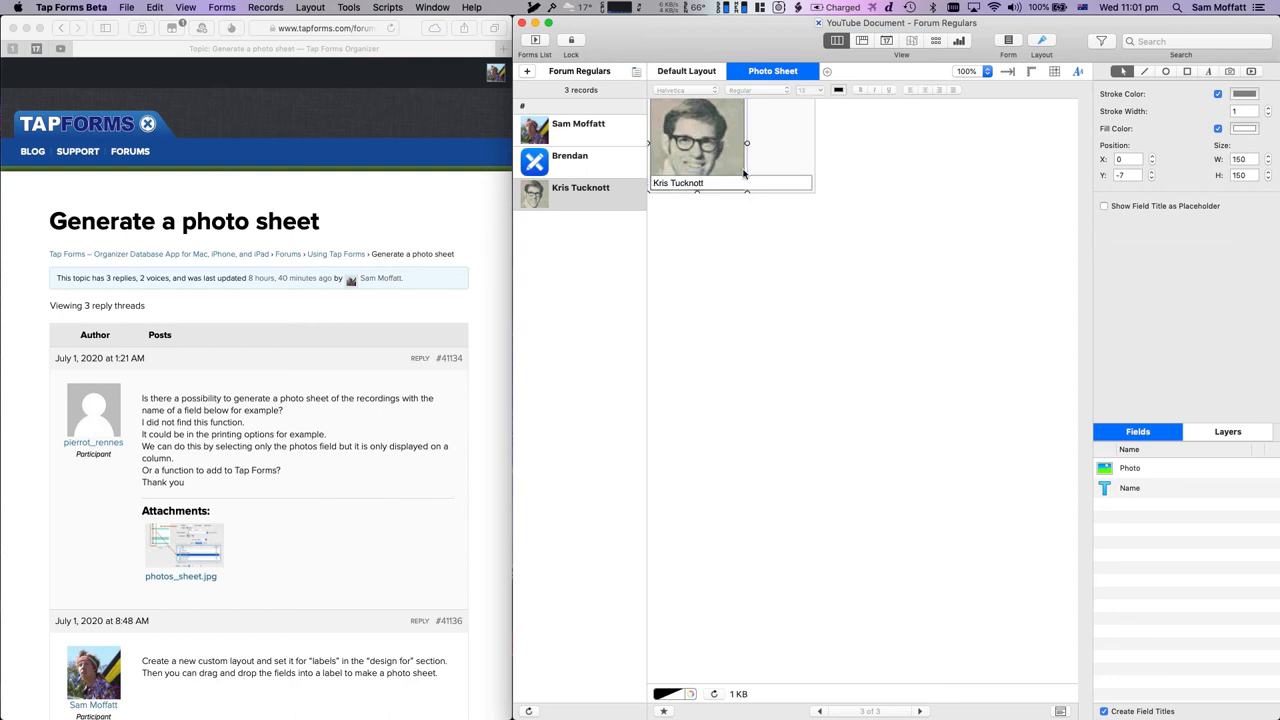
pyautogui.moveTo(750, 204)
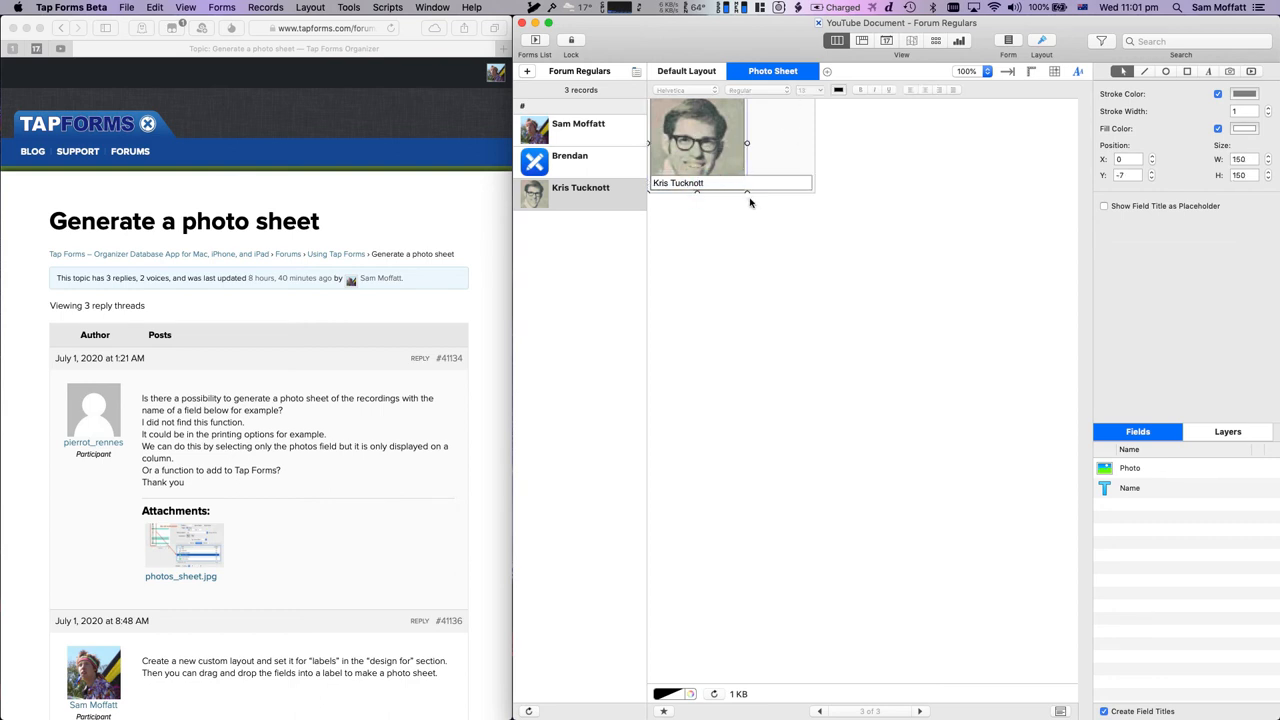
pyautogui.moveTo(748, 144); pyautogui.dragTo(732, 168)
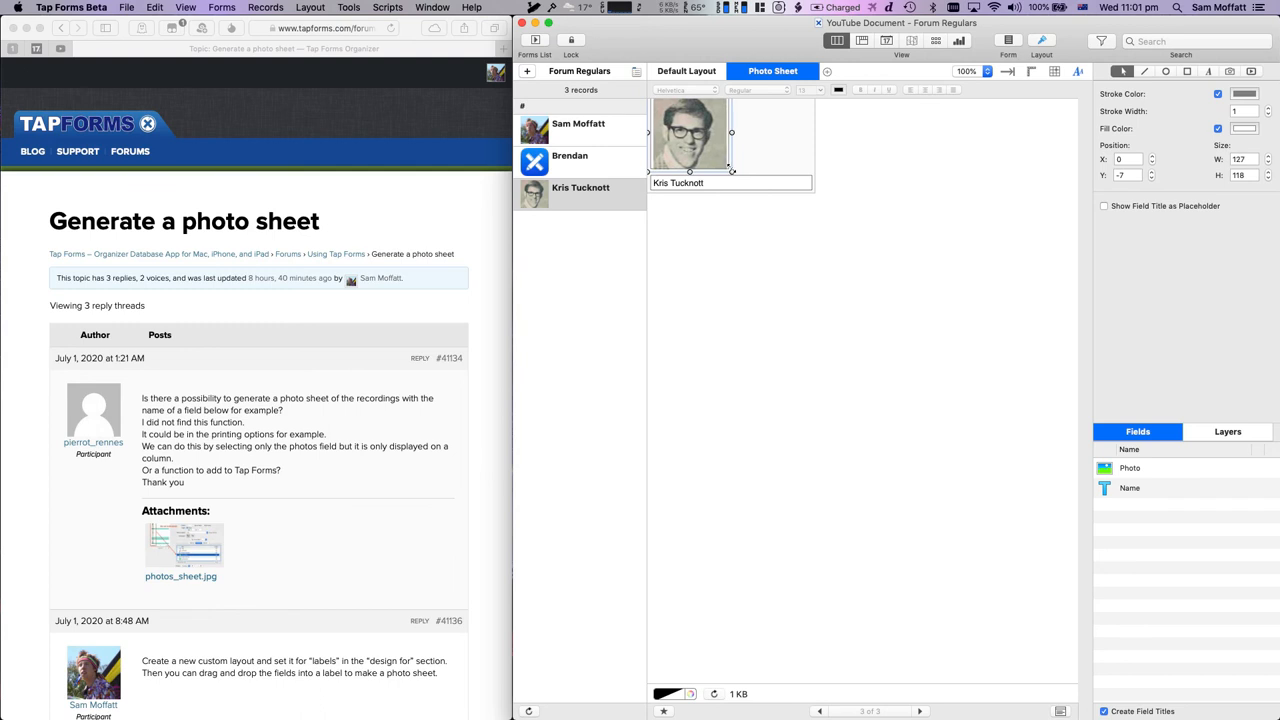
pyautogui.moveTo(732, 176); pyautogui.dragTo(736, 176)
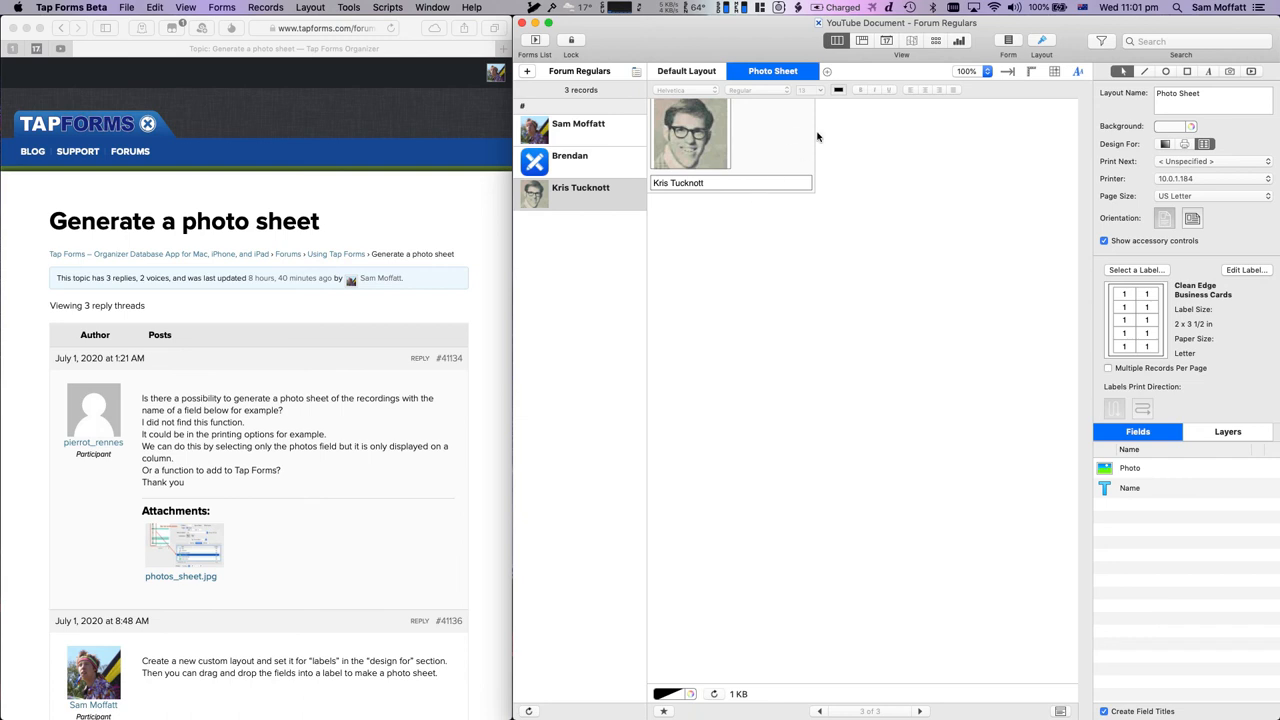
pyautogui.moveTo(744, 198)
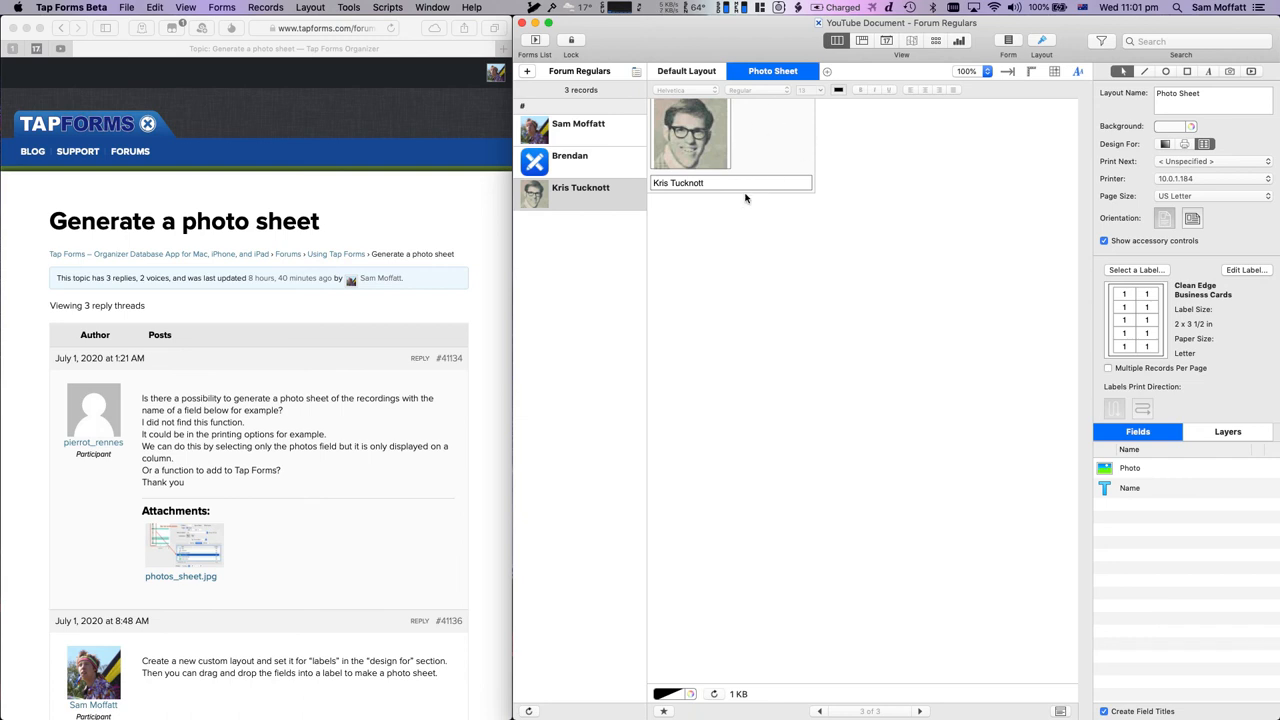
pyautogui.moveTo(768, 192)
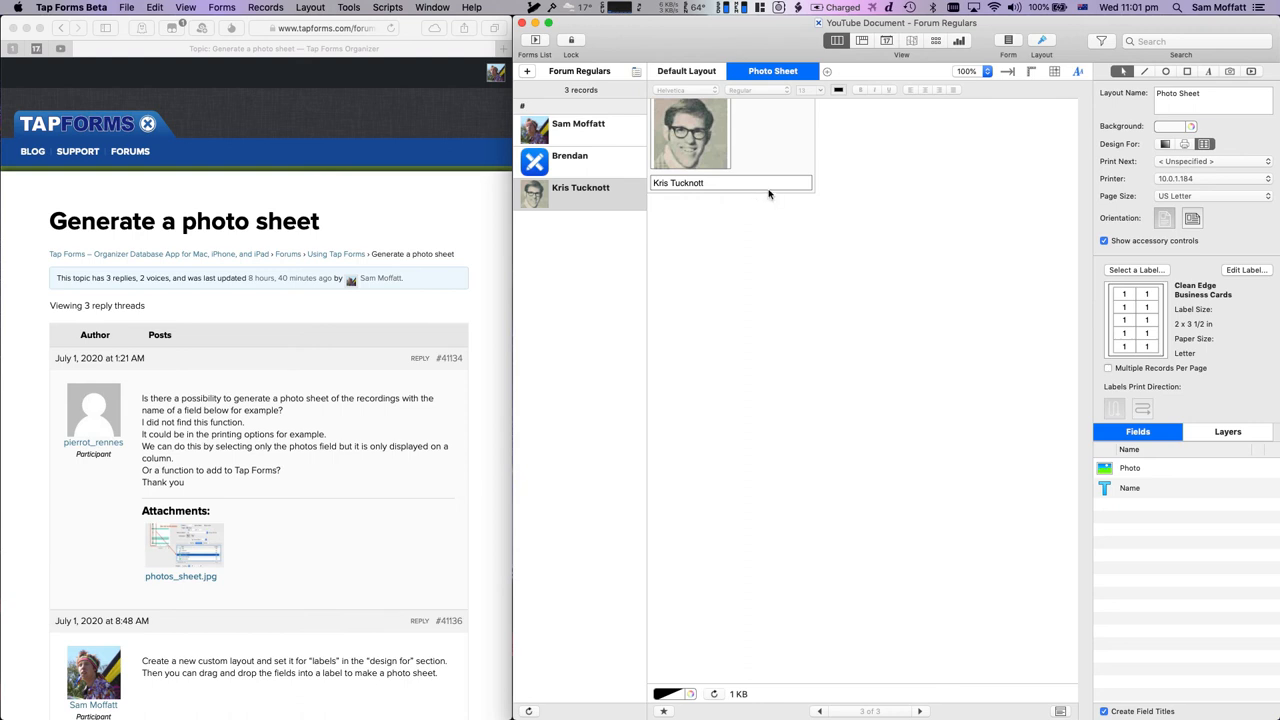
pyautogui.moveTo(1148, 368)
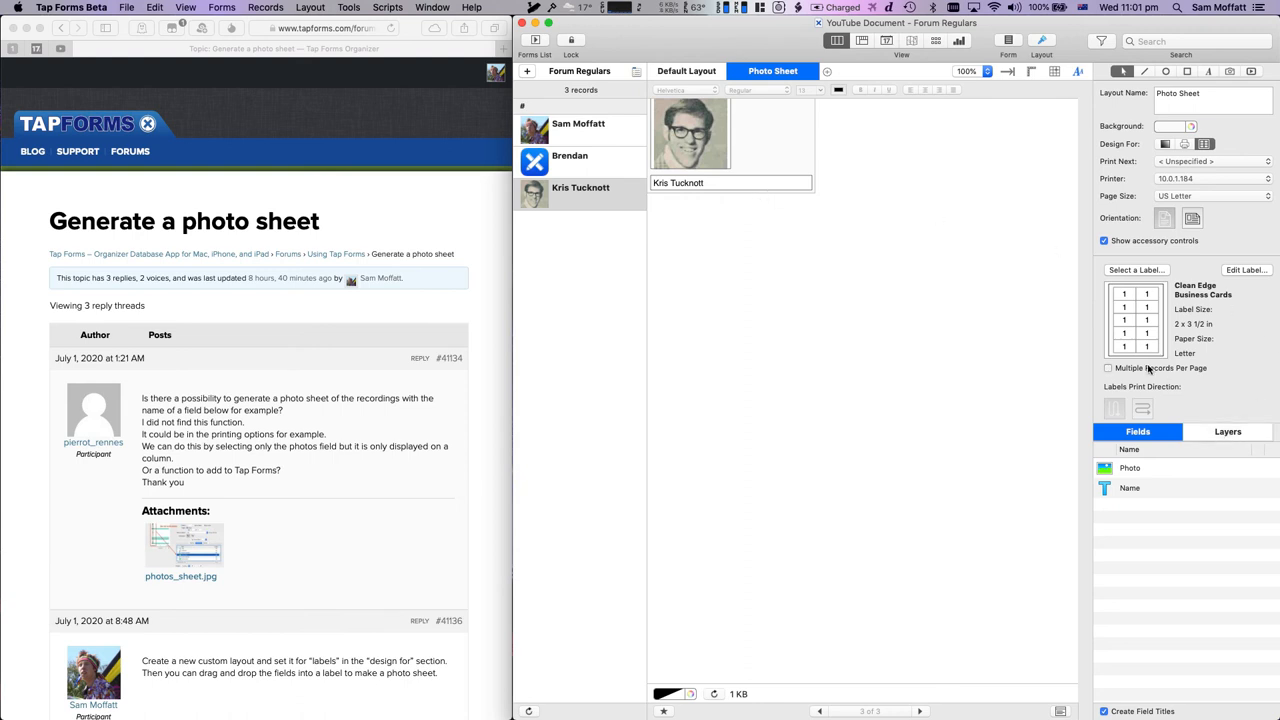
# Enable Multiple Records Per Page for the Photo Sheet layout.
pyautogui.click(1108, 368)
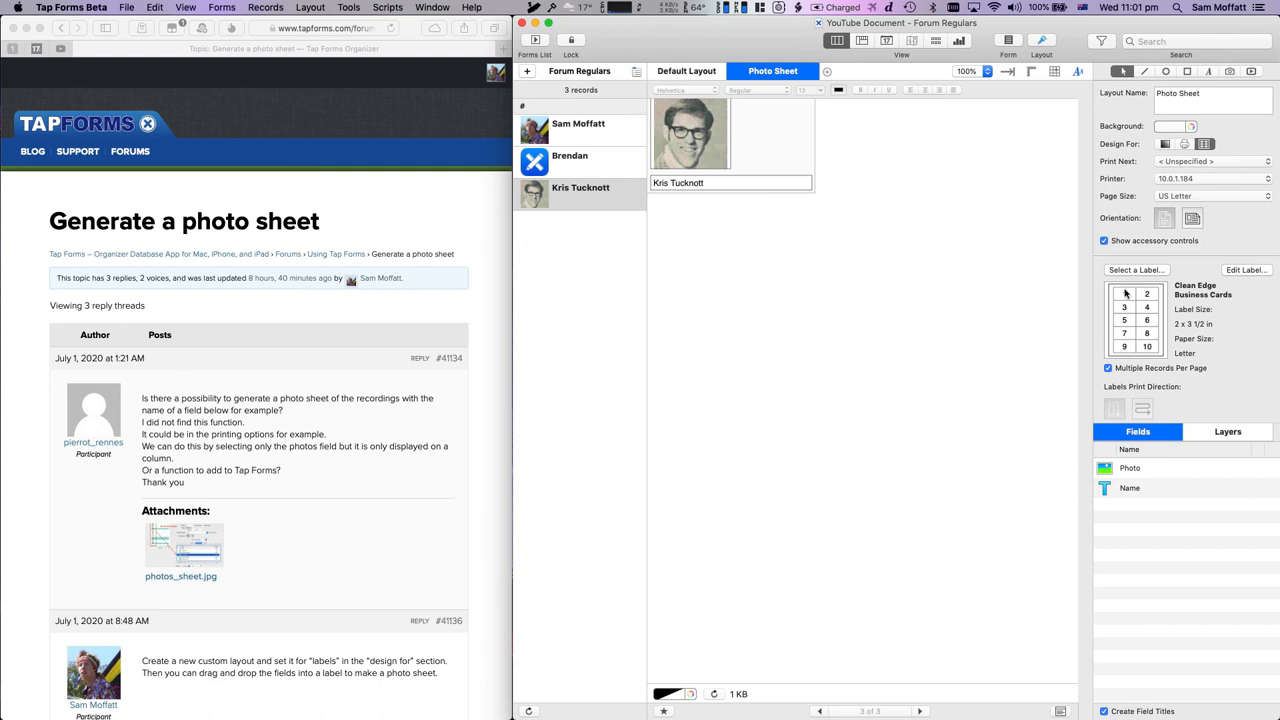
pyautogui.moveTo(938, 352)
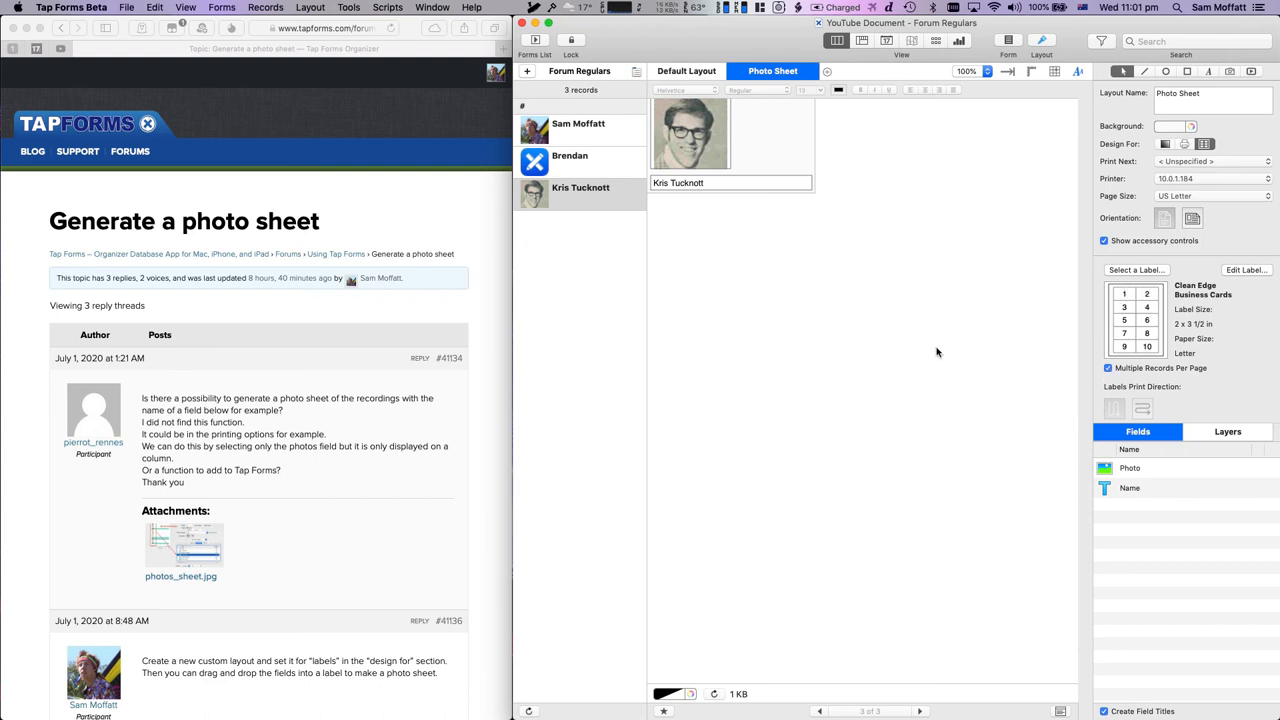
pyautogui.moveTo(340, 312)
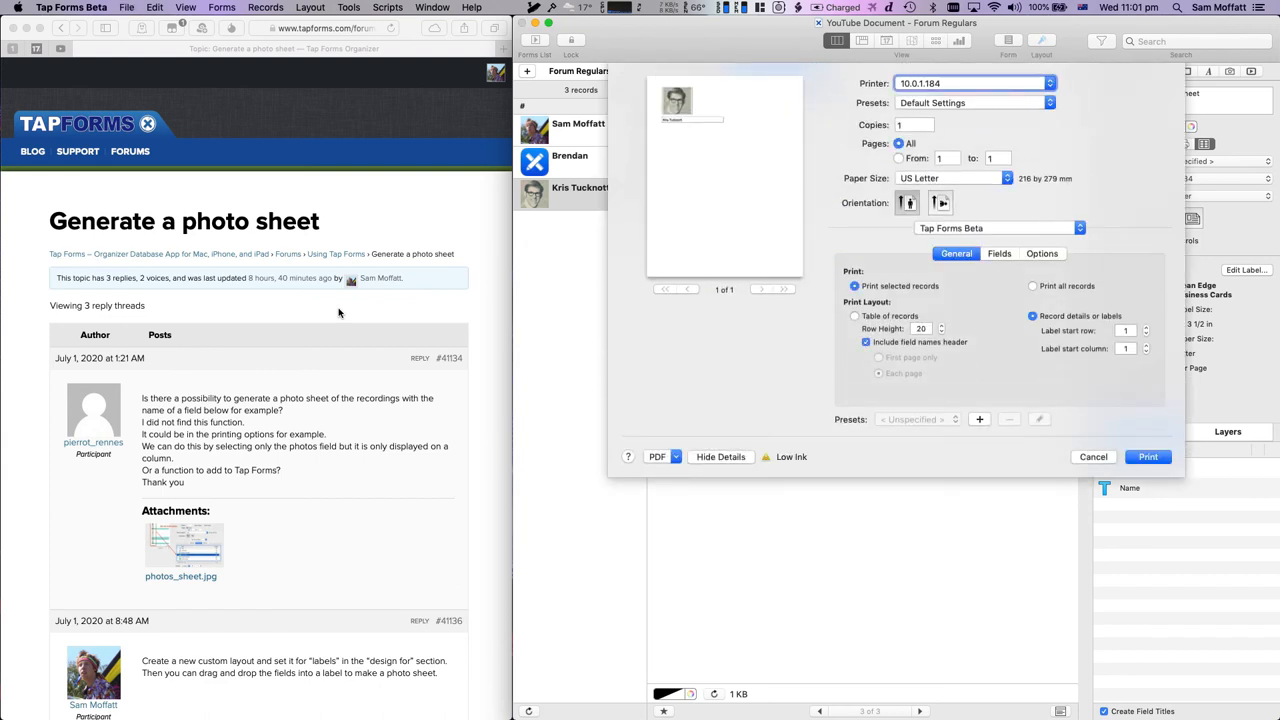
pyautogui.moveTo(664, 356)
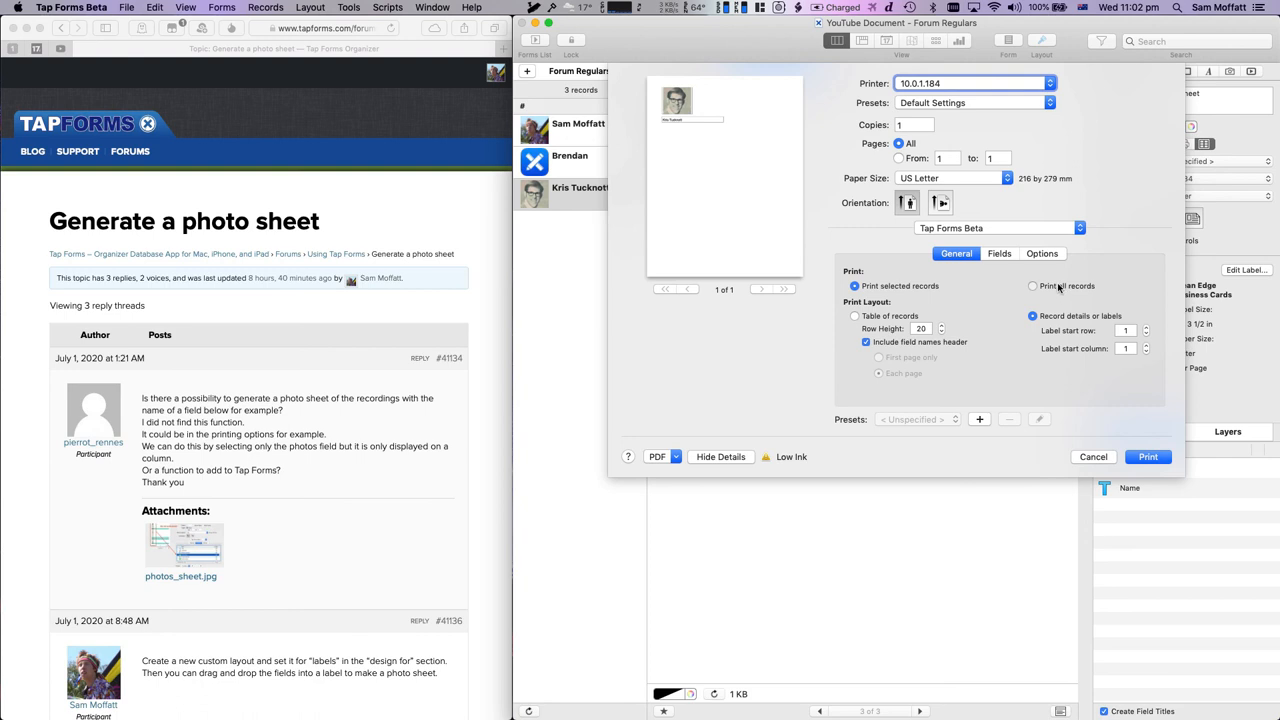
# Set the print dialog to Print all records and review the PDF save options.
pyautogui.click(1032, 286)
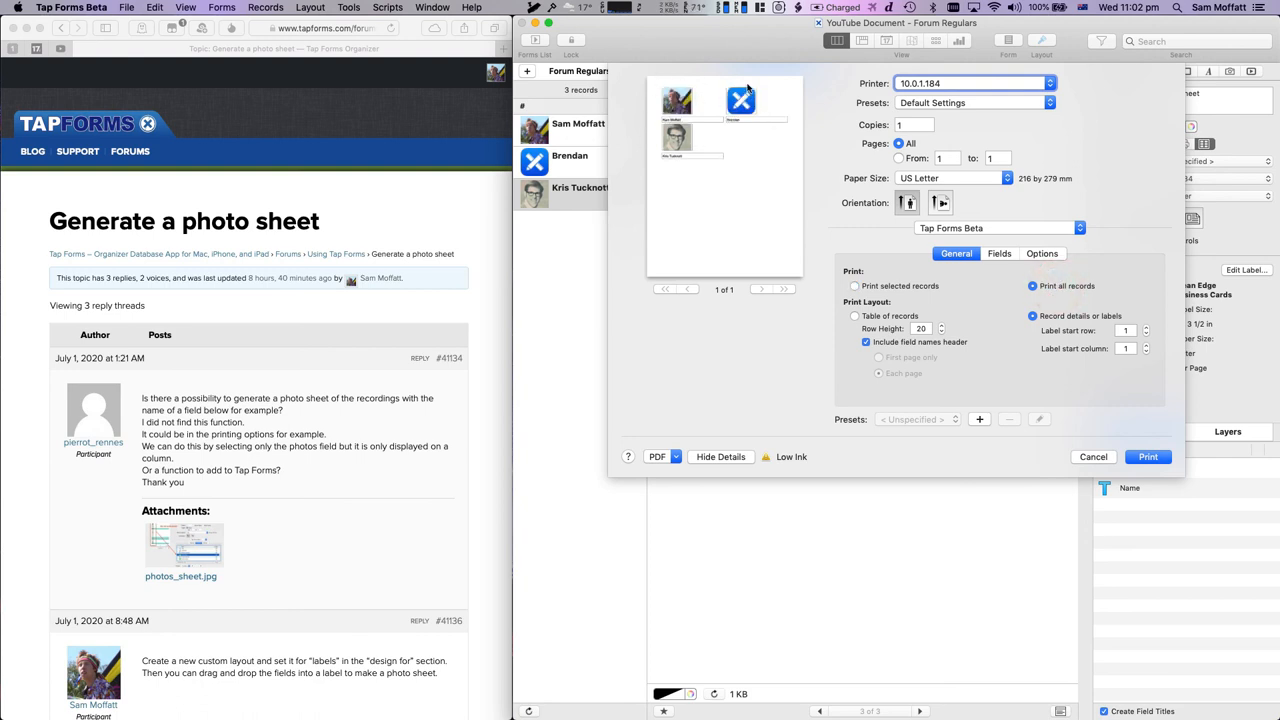
pyautogui.click(662, 456)
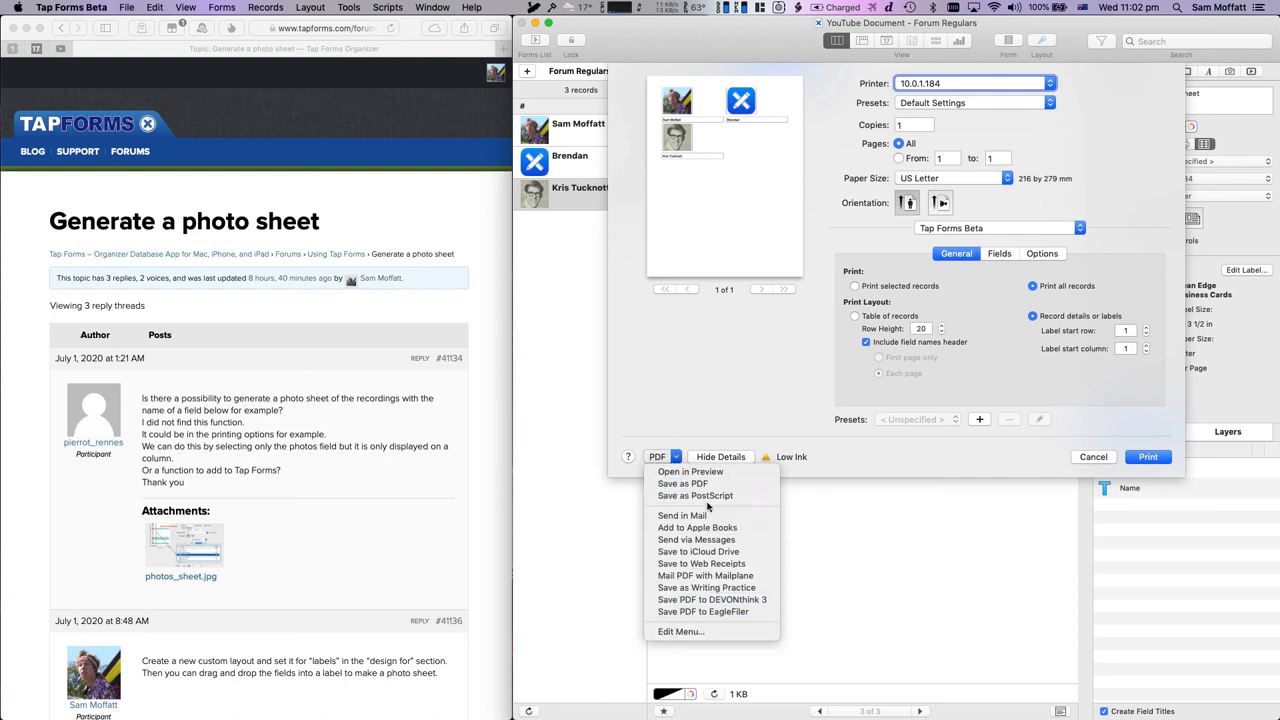
pyautogui.moveTo(680, 600)
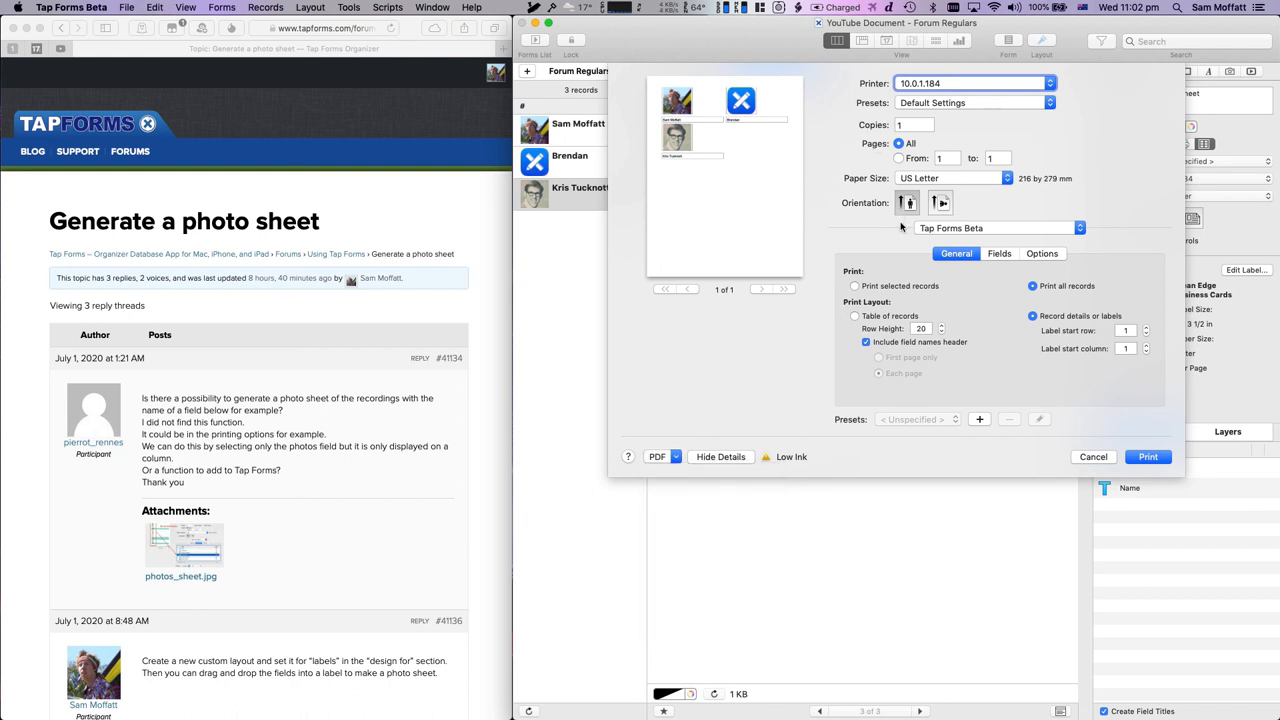
pyautogui.moveTo(928, 356)
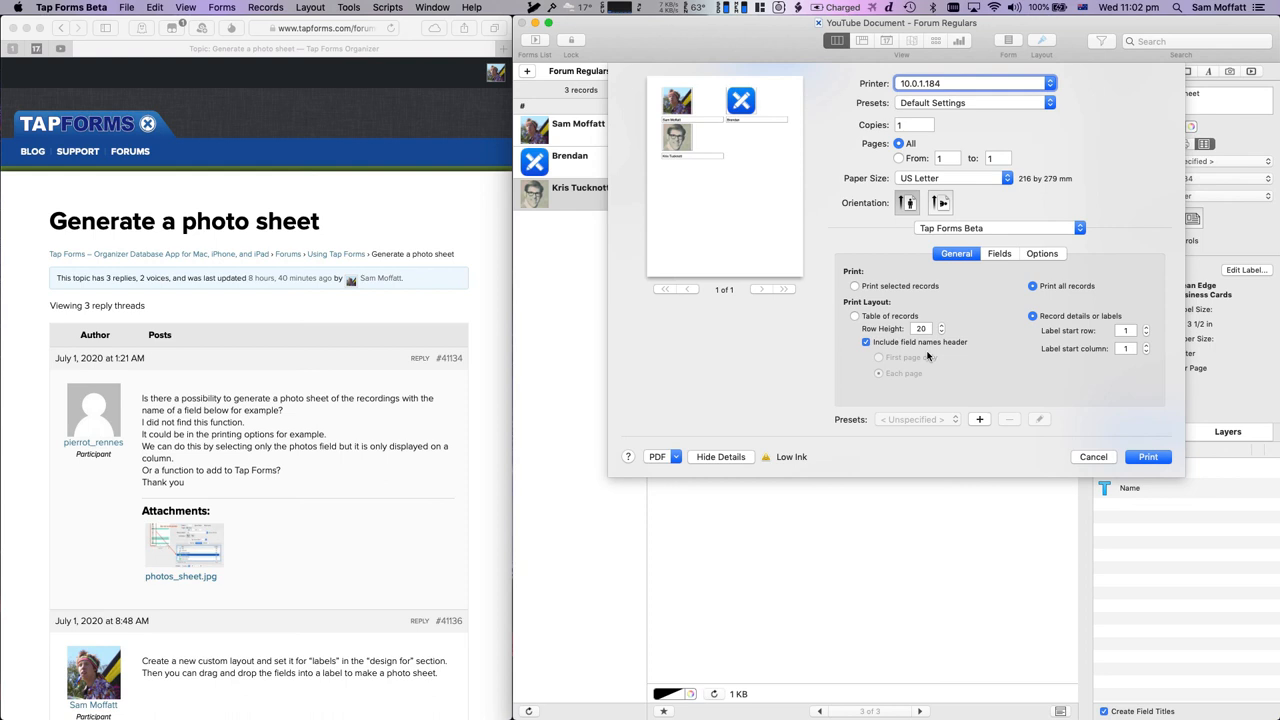